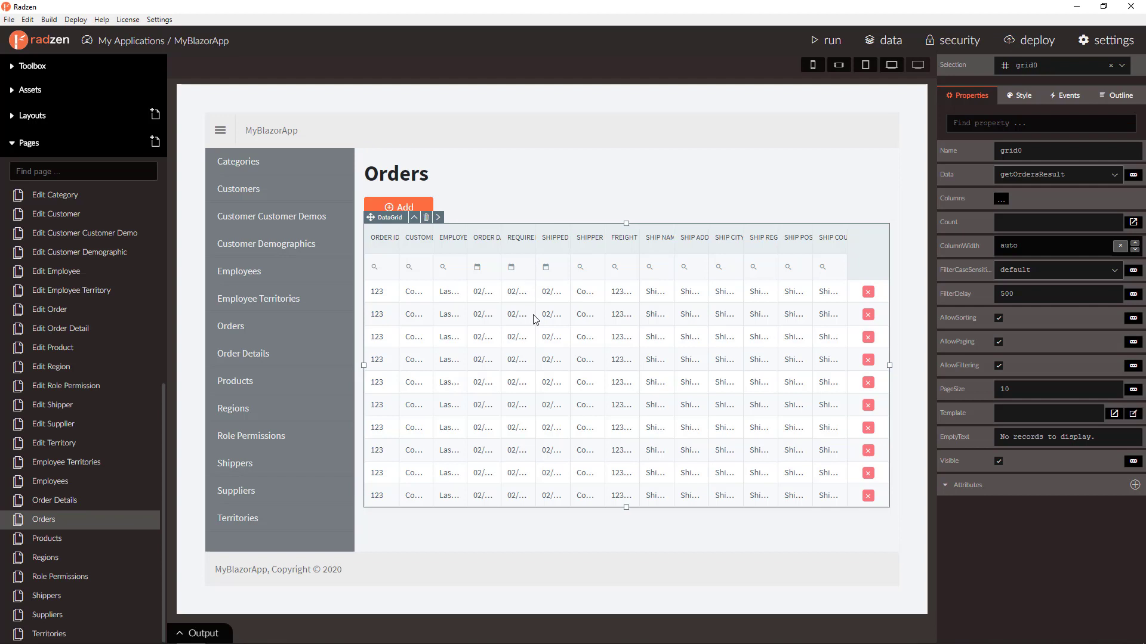
mouse_move(498, 265)
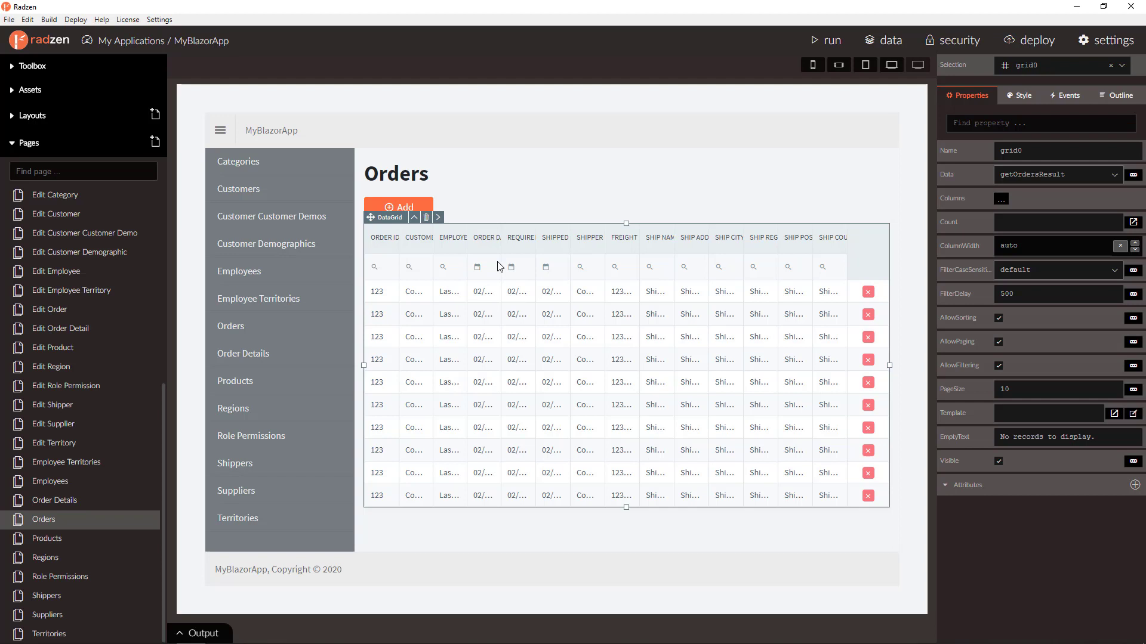
mouse_move(642, 316)
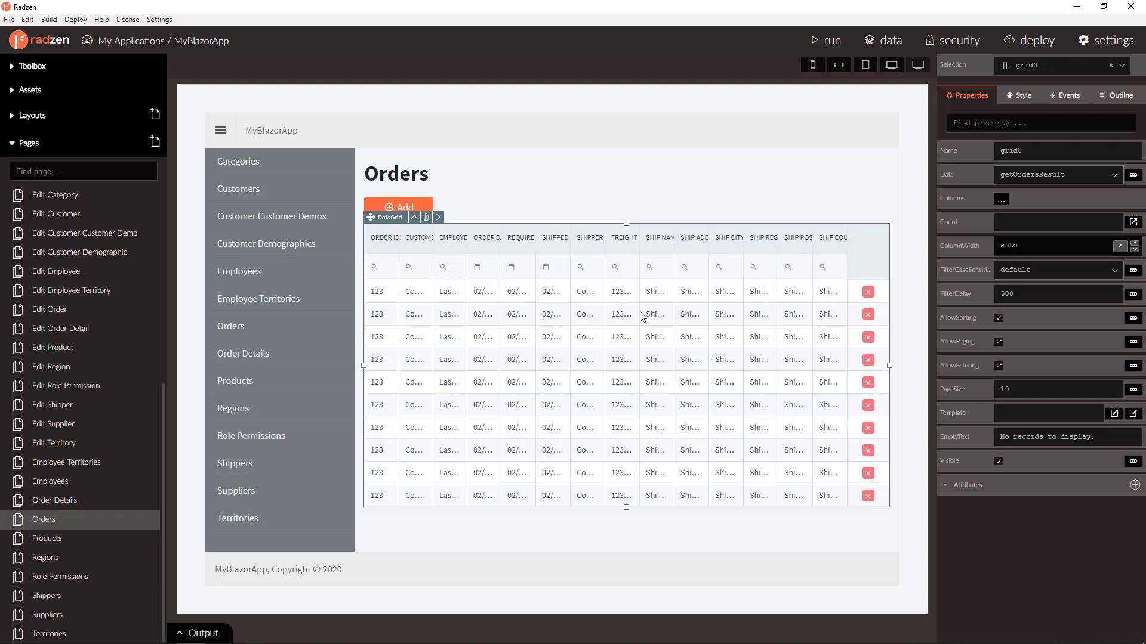
mouse_move(557, 51)
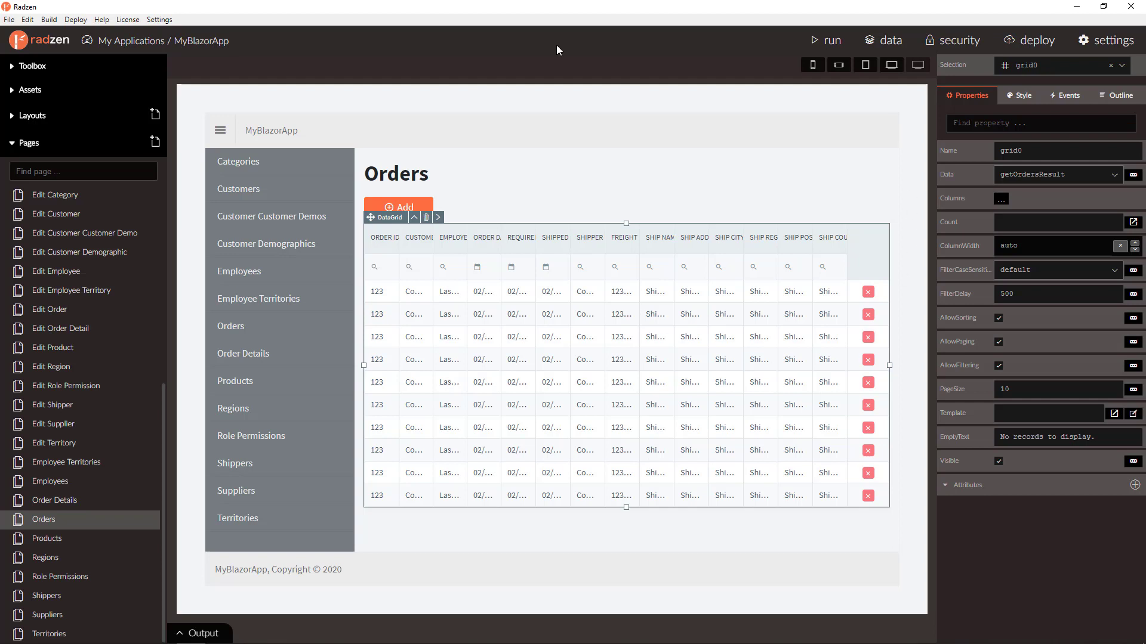
mouse_move(708, 401)
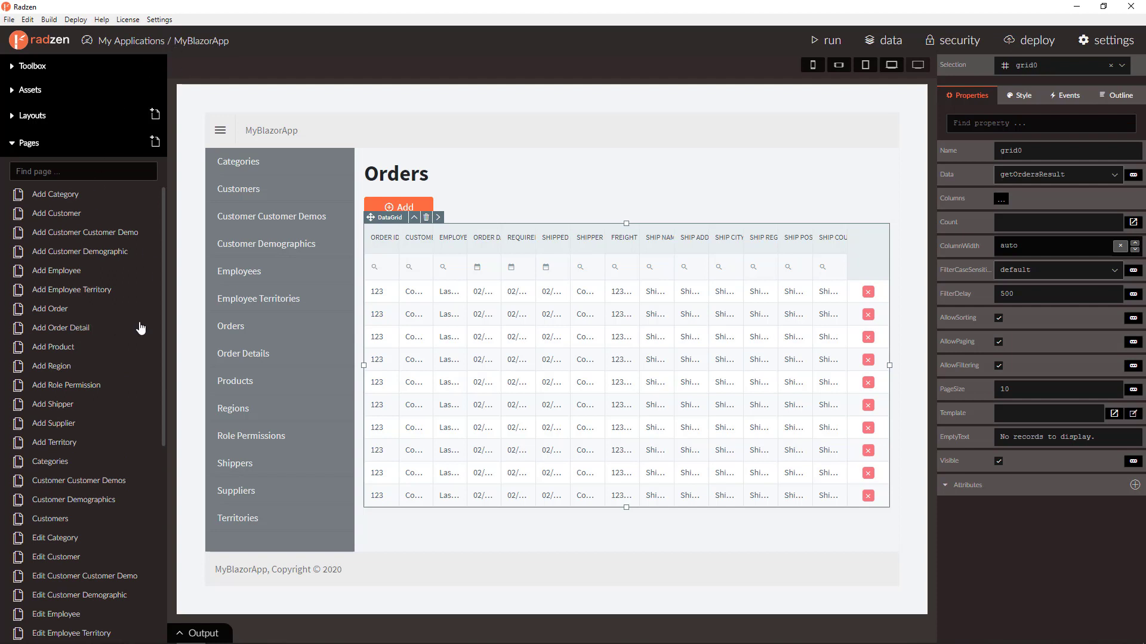
Show the component Toolbox panel beside the Orders page design
scroll(down, 3)
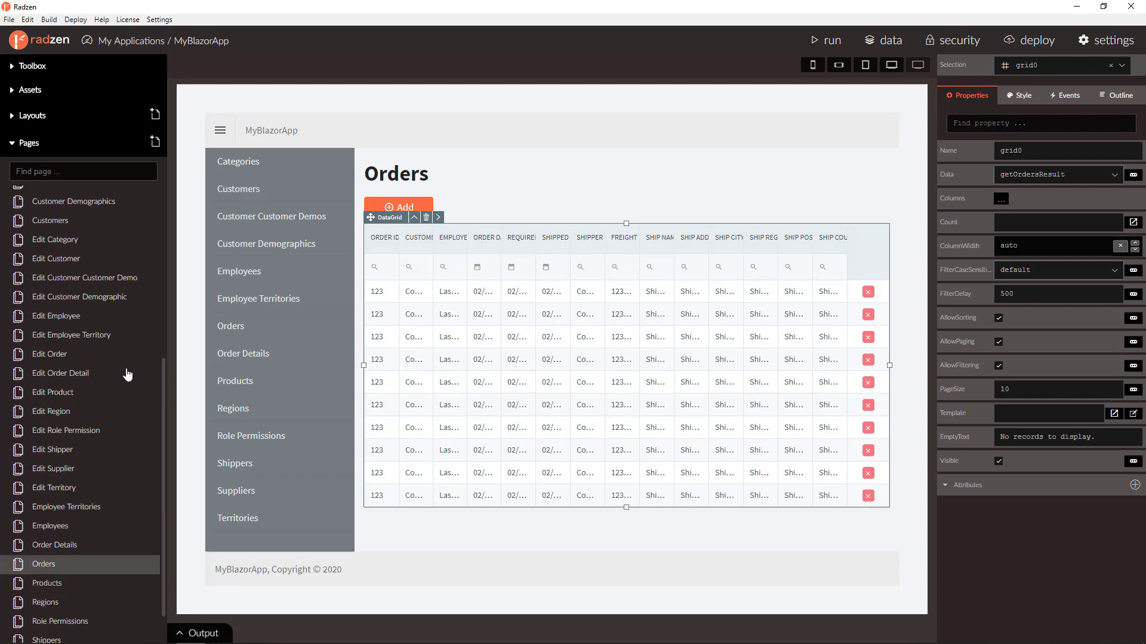
mouse_move(545, 402)
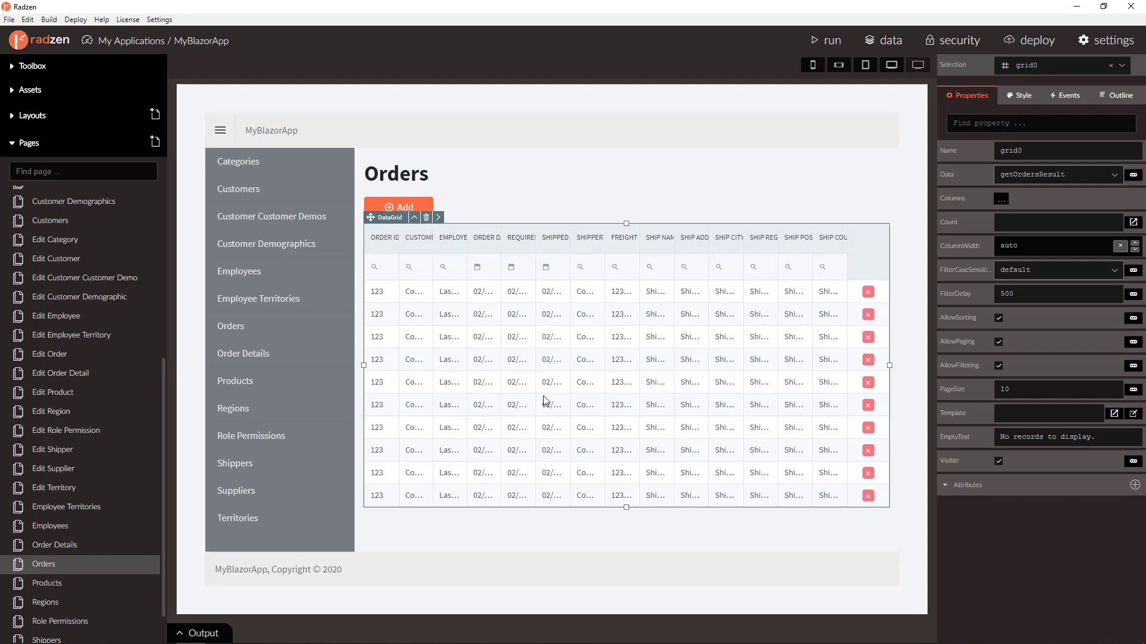
click(32, 66)
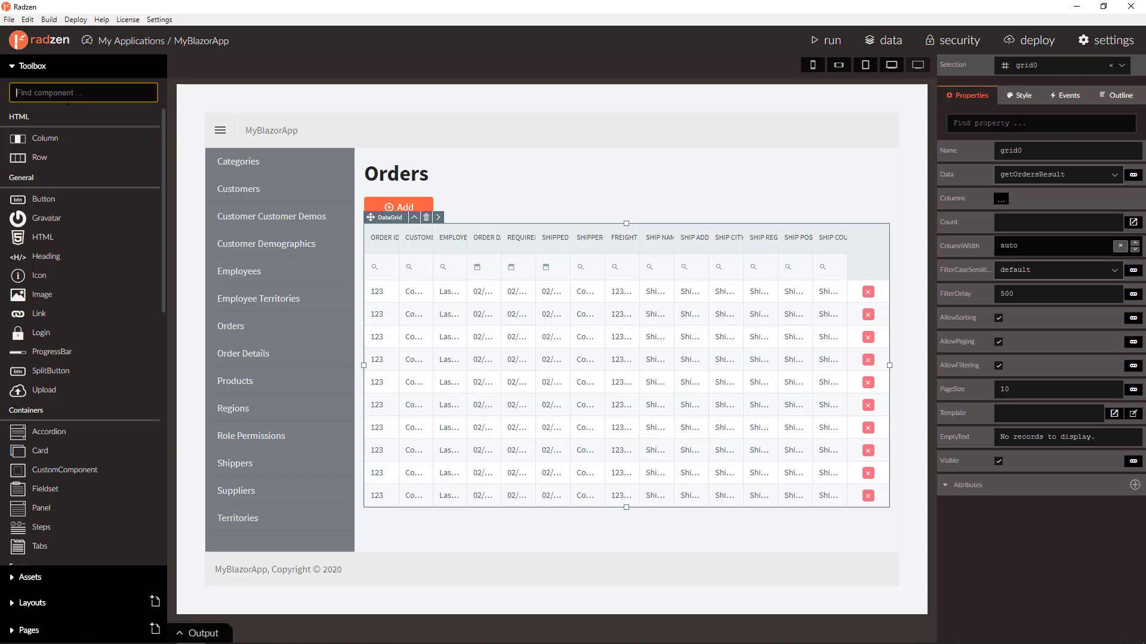
Add a Button from the Toolbox beside Add and set its Text to Export
text(bu)
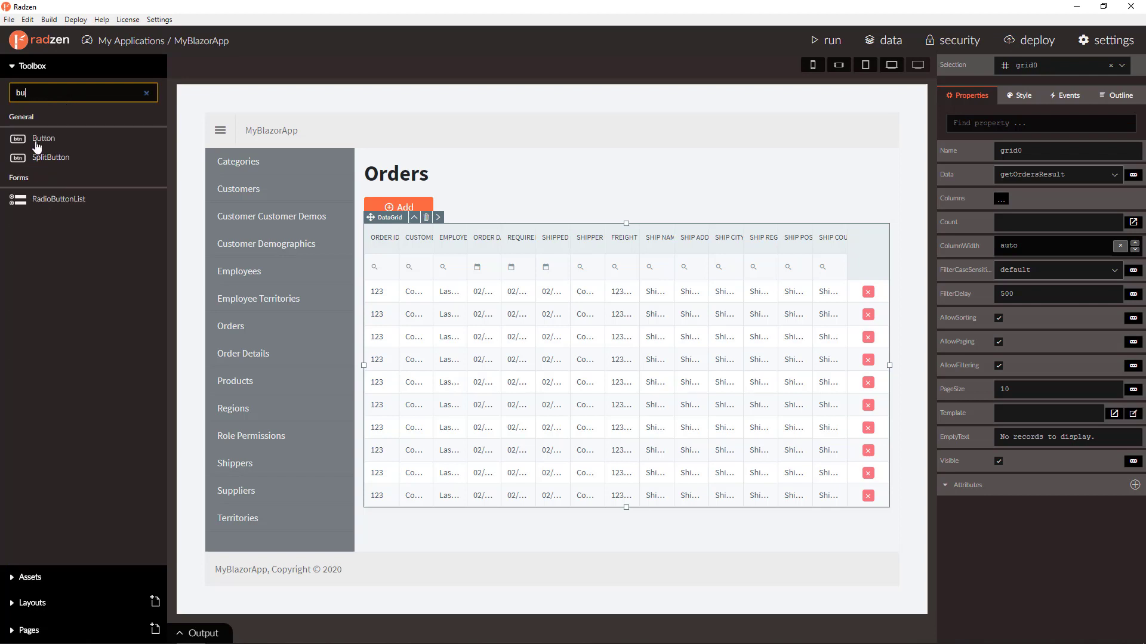
drag(43, 138, 424, 209)
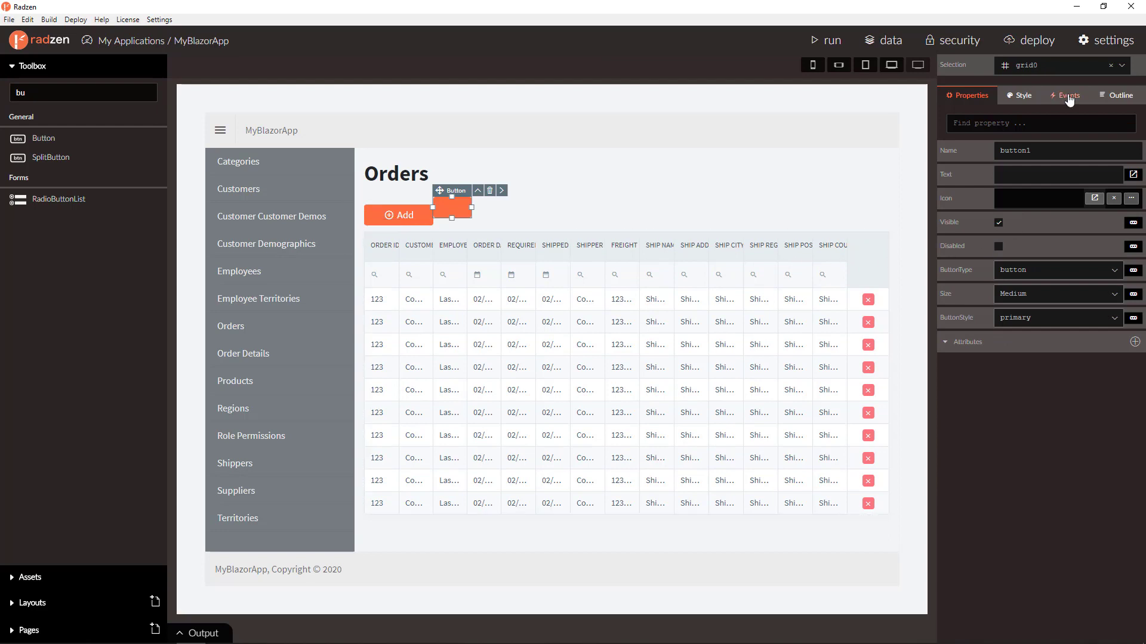
click(1022, 96)
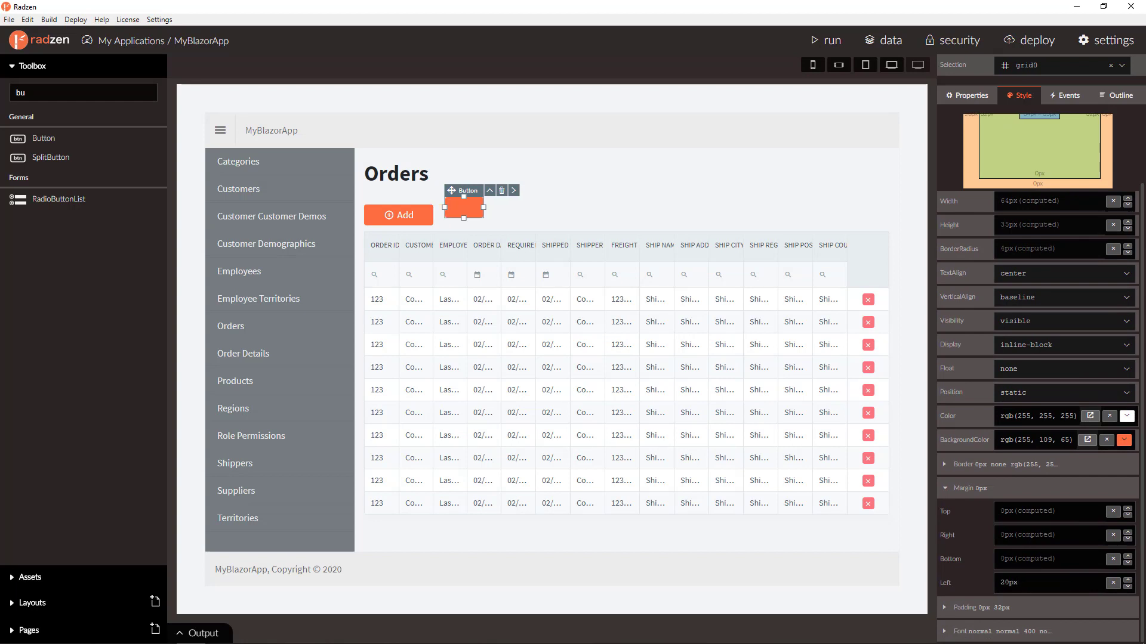
click(966, 95)
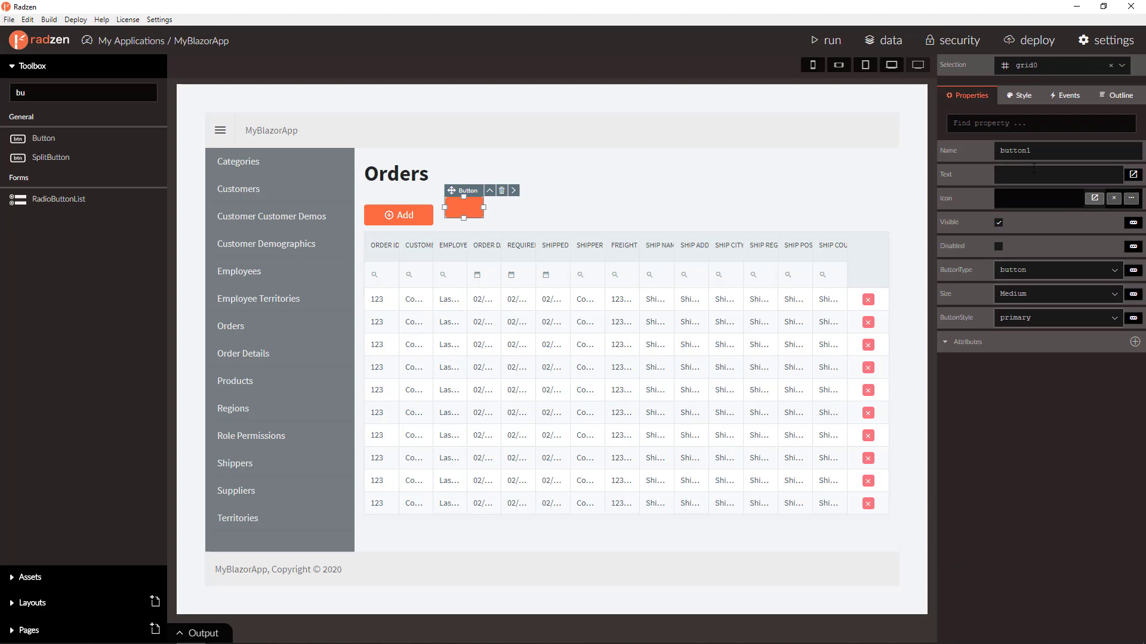
text(Ex)
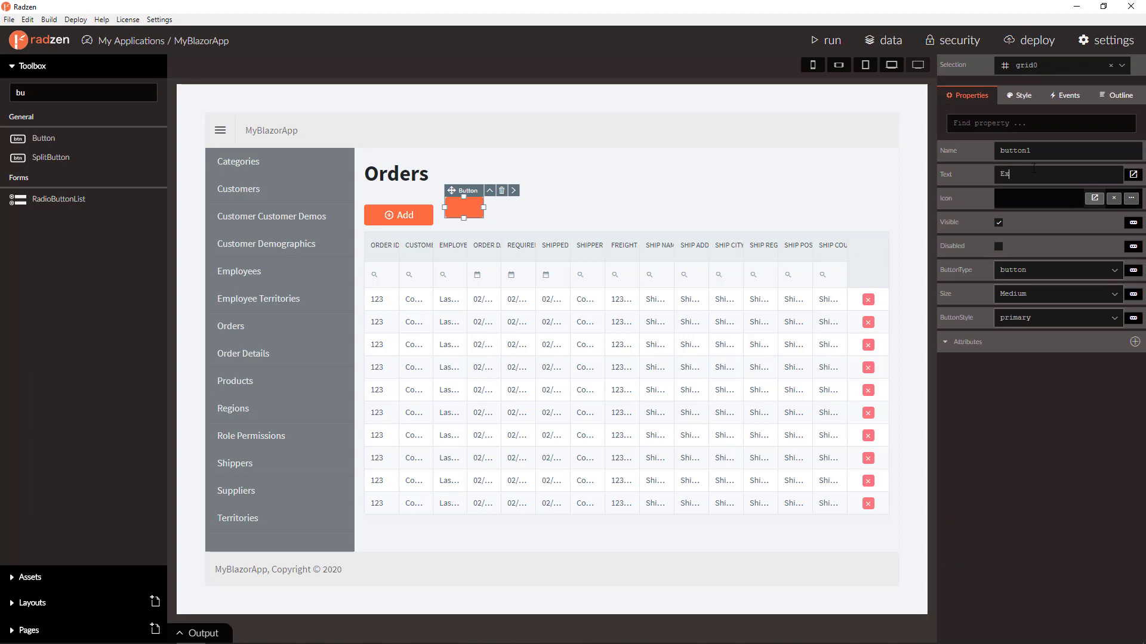
text(Export)
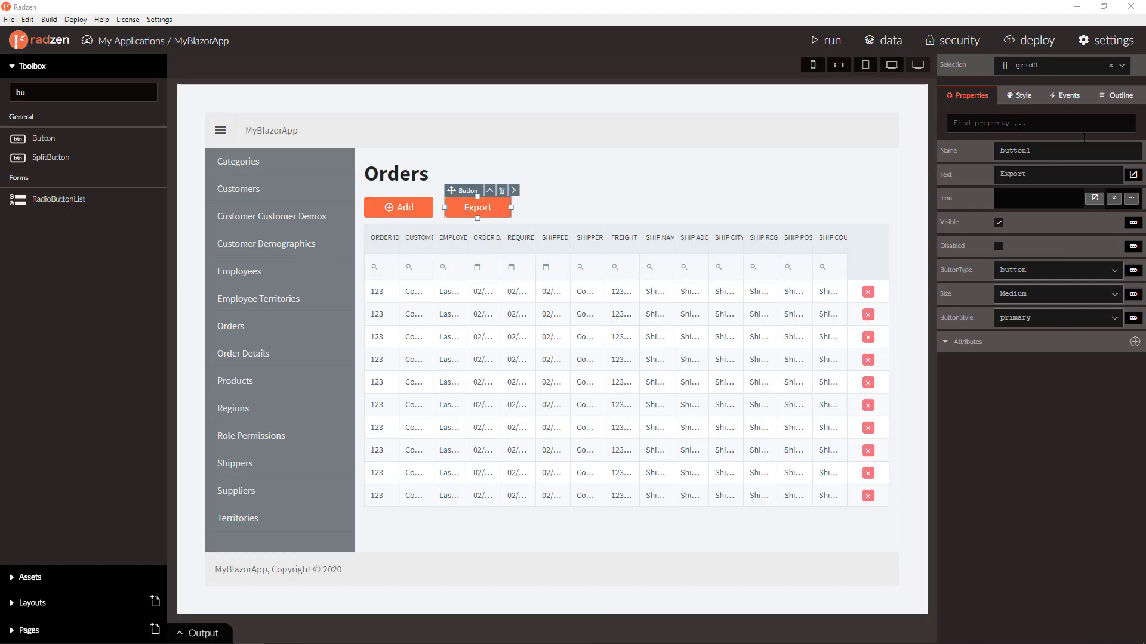
Give the Export button a Click handler whose action type is Export
click(1064, 96)
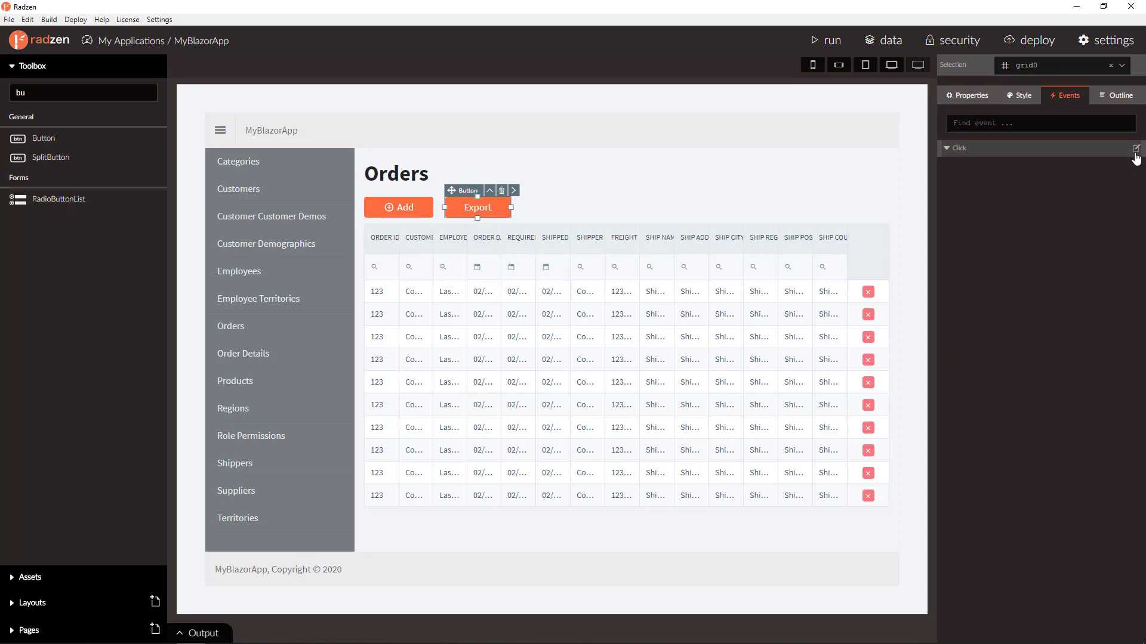
click(1135, 148)
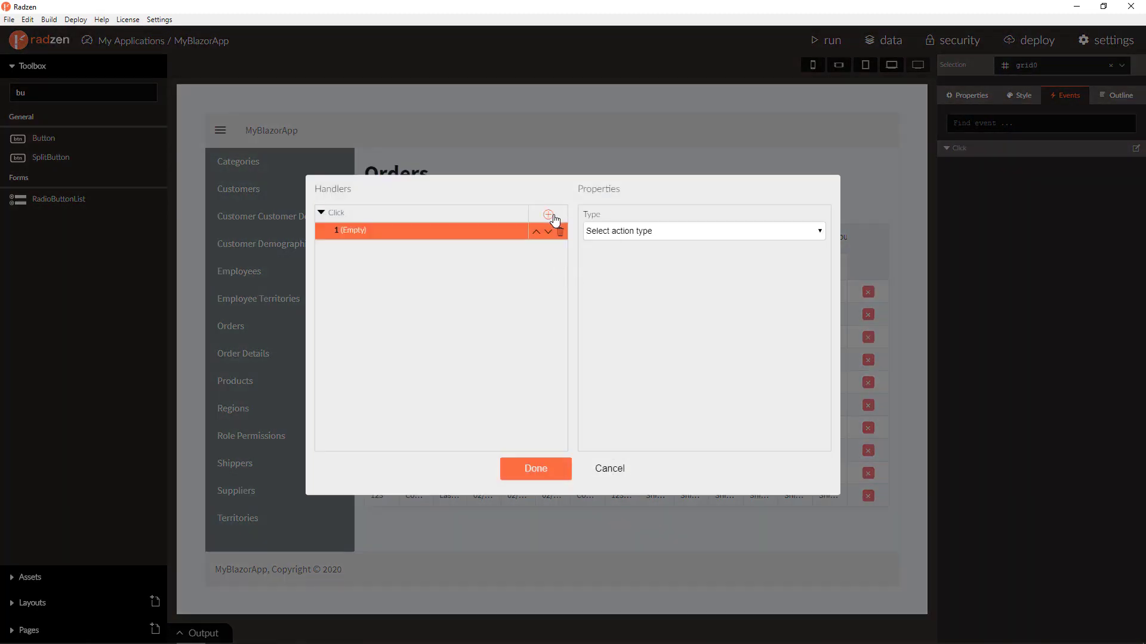
click(702, 231)
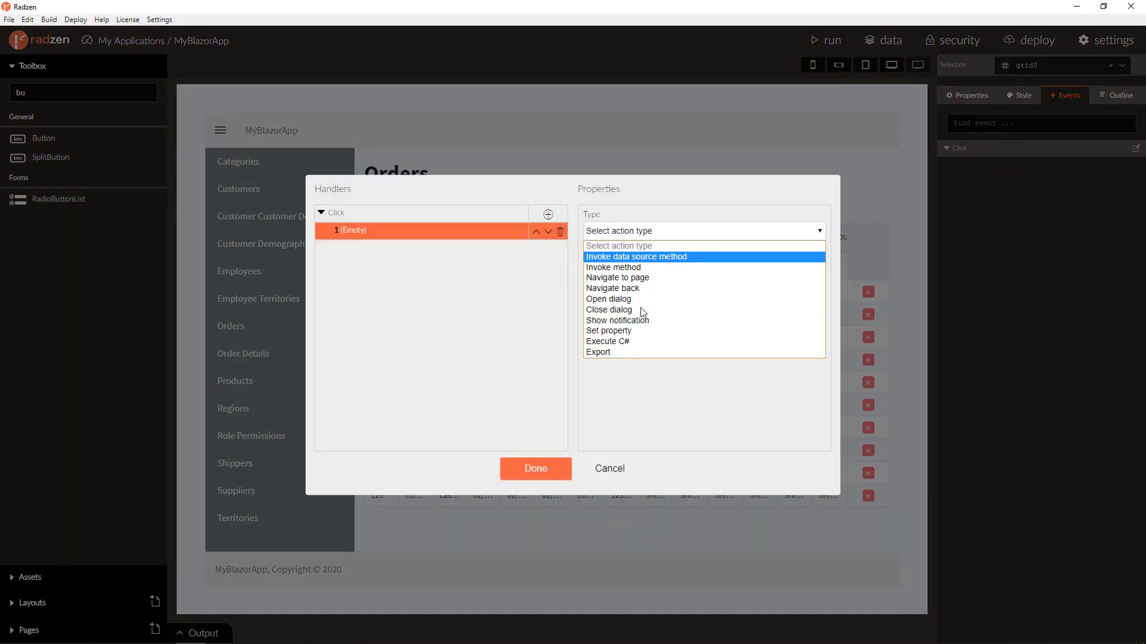
click(598, 352)
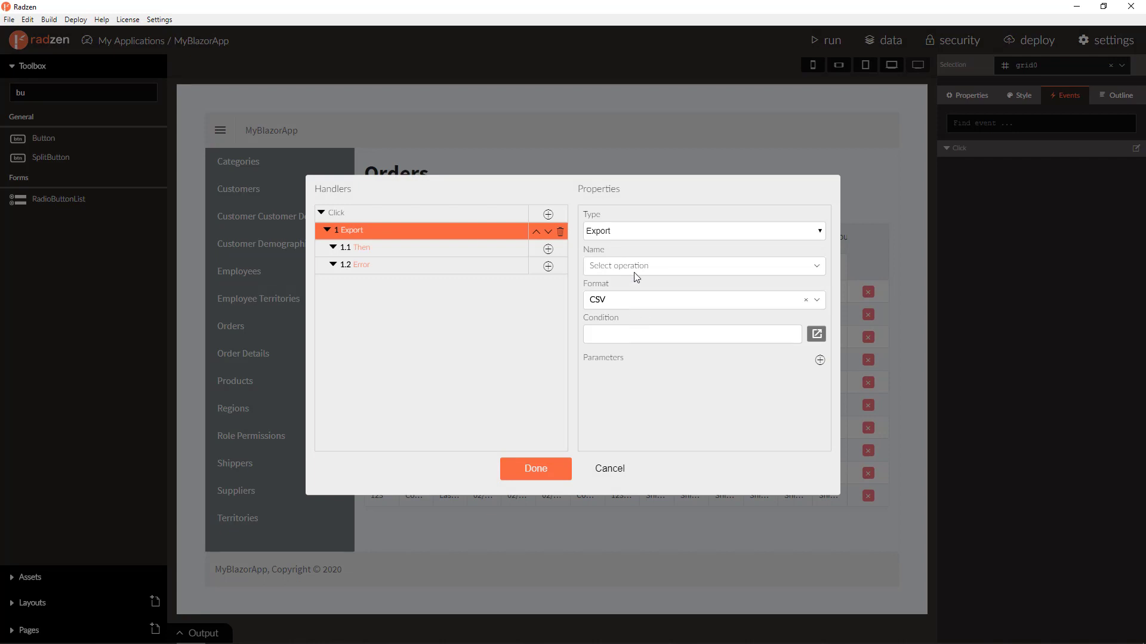
Have the export use Northwind getOrders in Excel format and save the handler
click(703, 266)
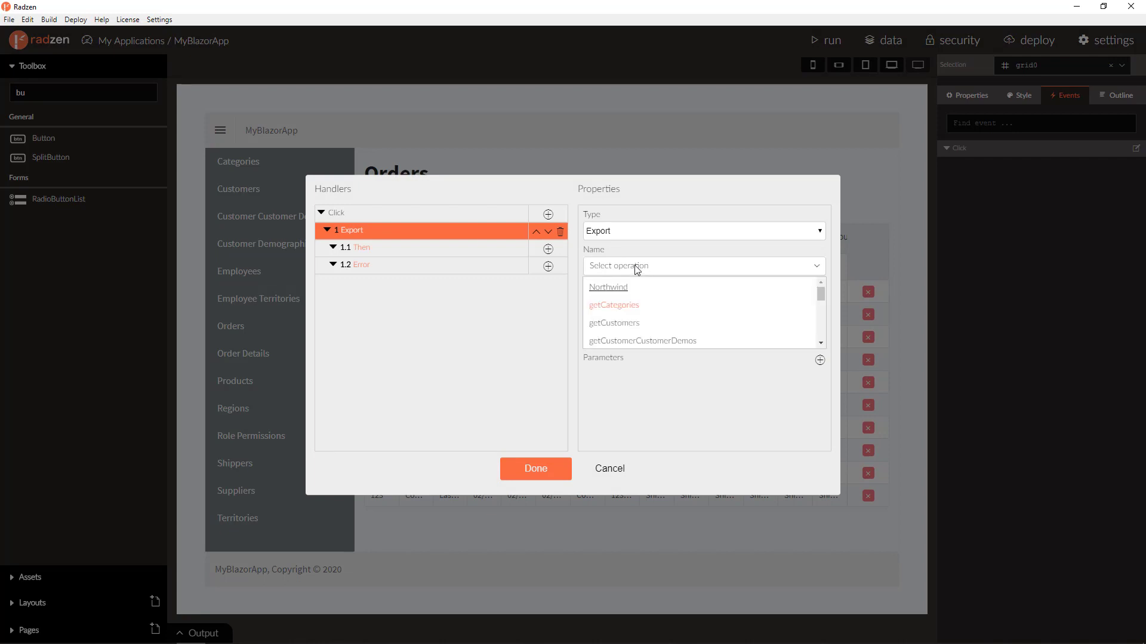
text(ord)
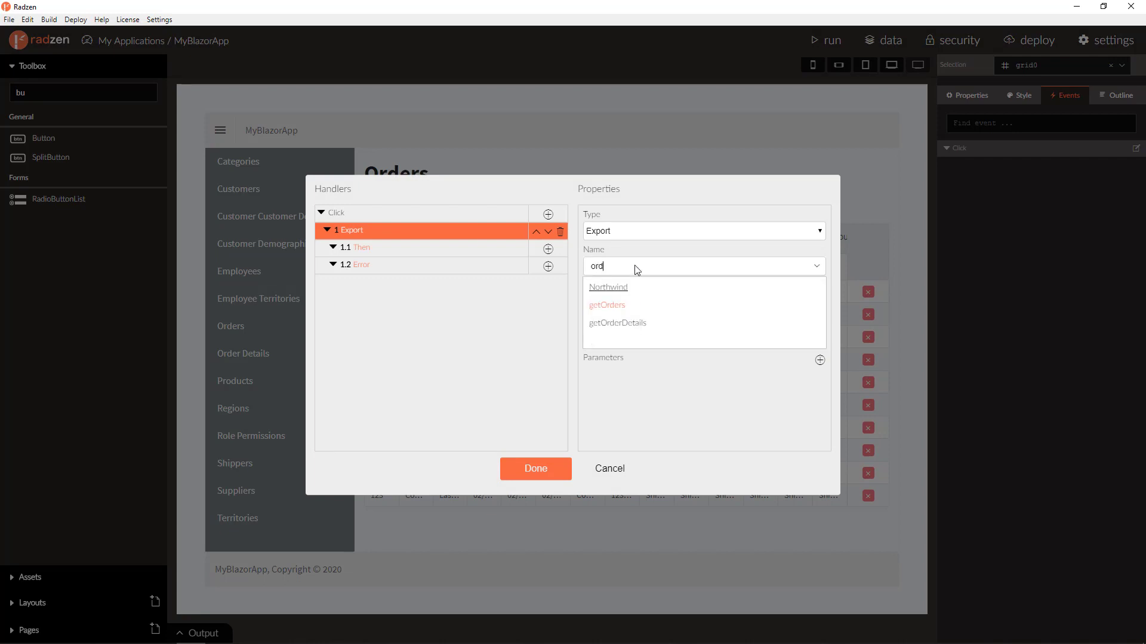
click(607, 305)
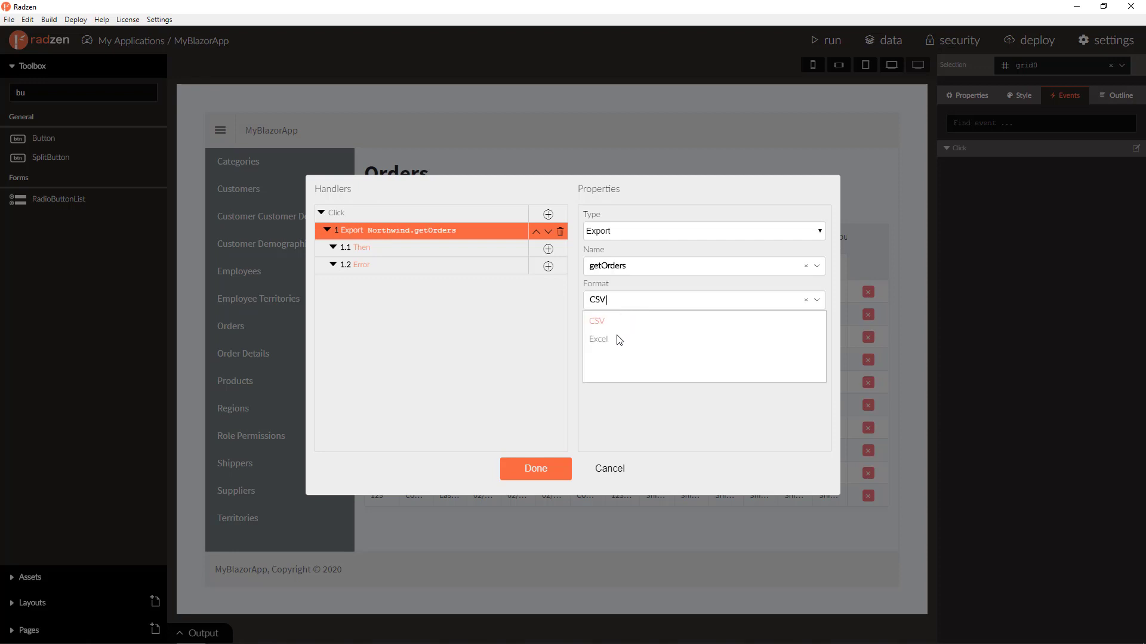
click(598, 339)
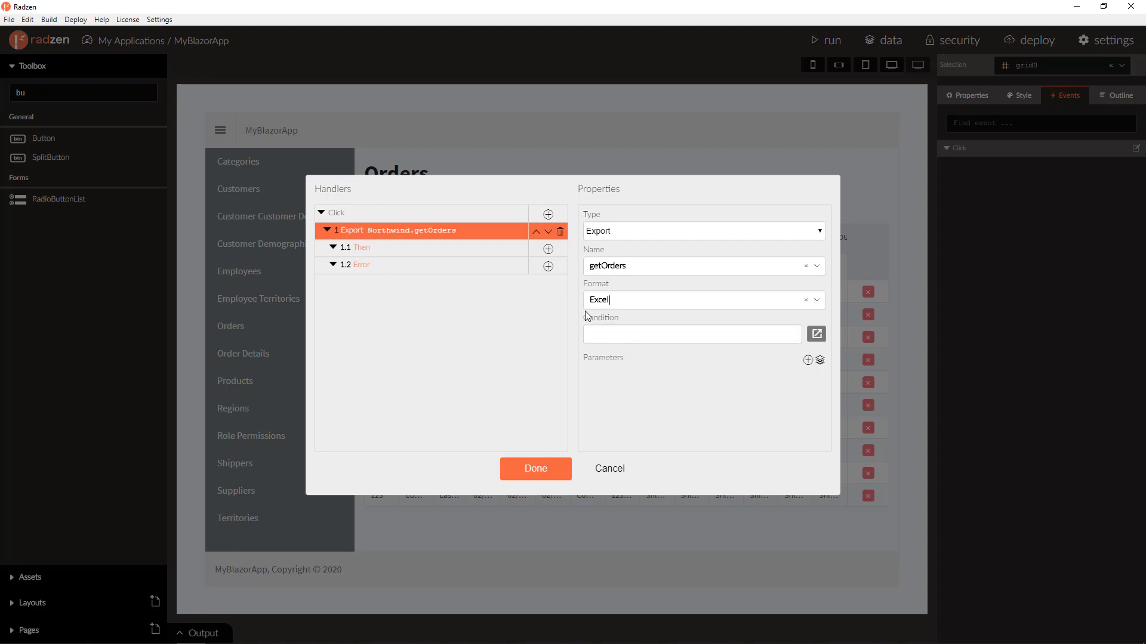
mouse_move(577, 477)
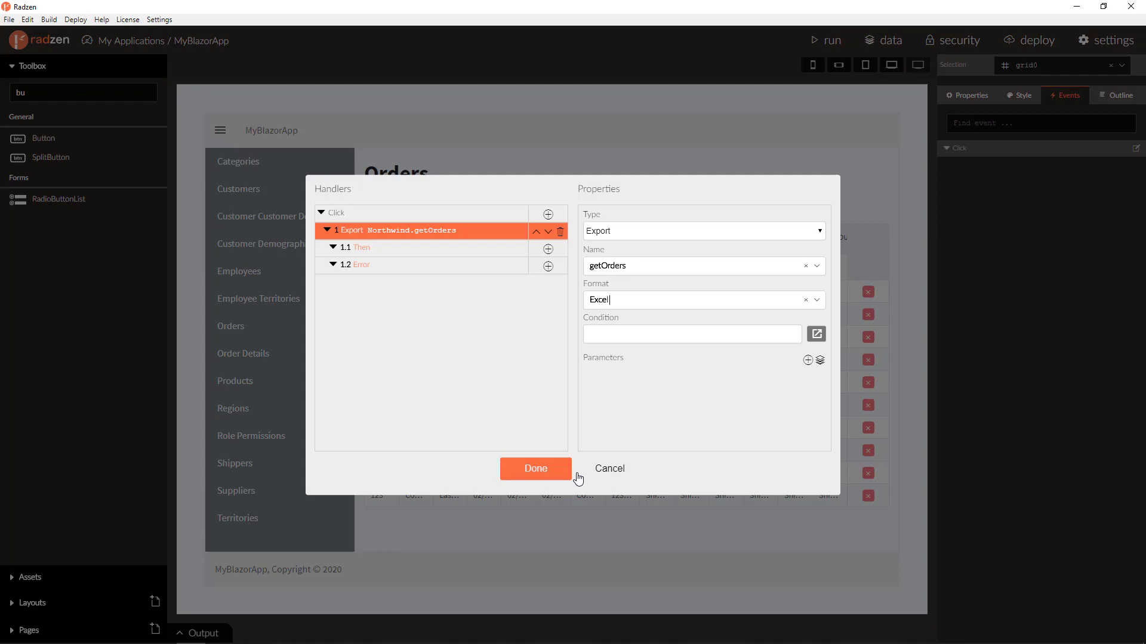
click(536, 468)
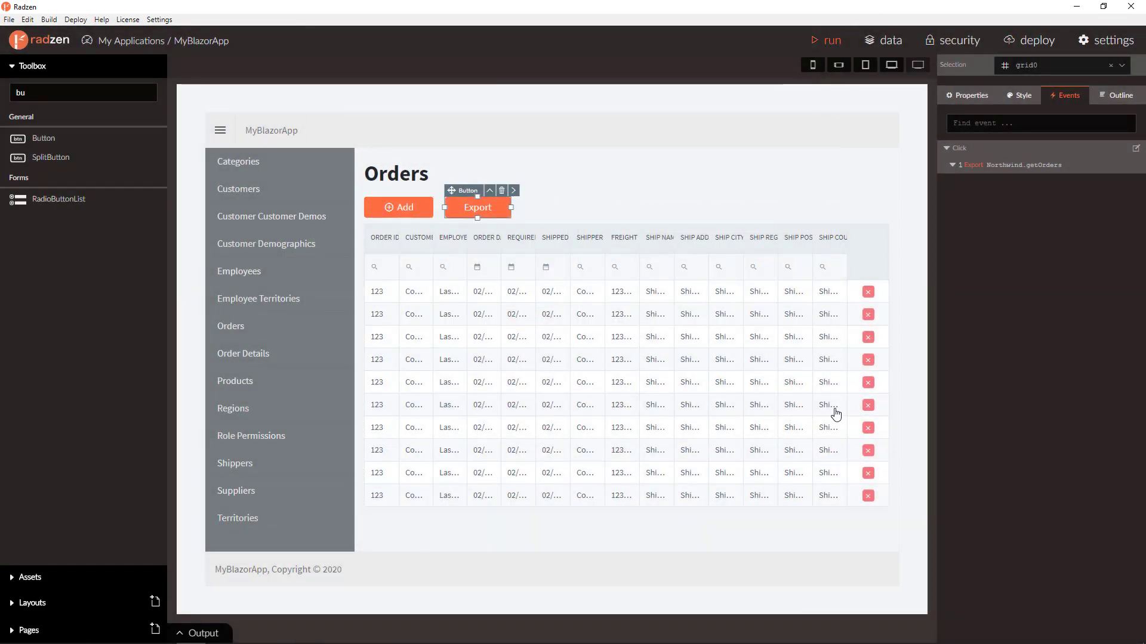
Run the app, export the Orders grid, and view the downloaded Export (1).xlsx
click(833, 40)
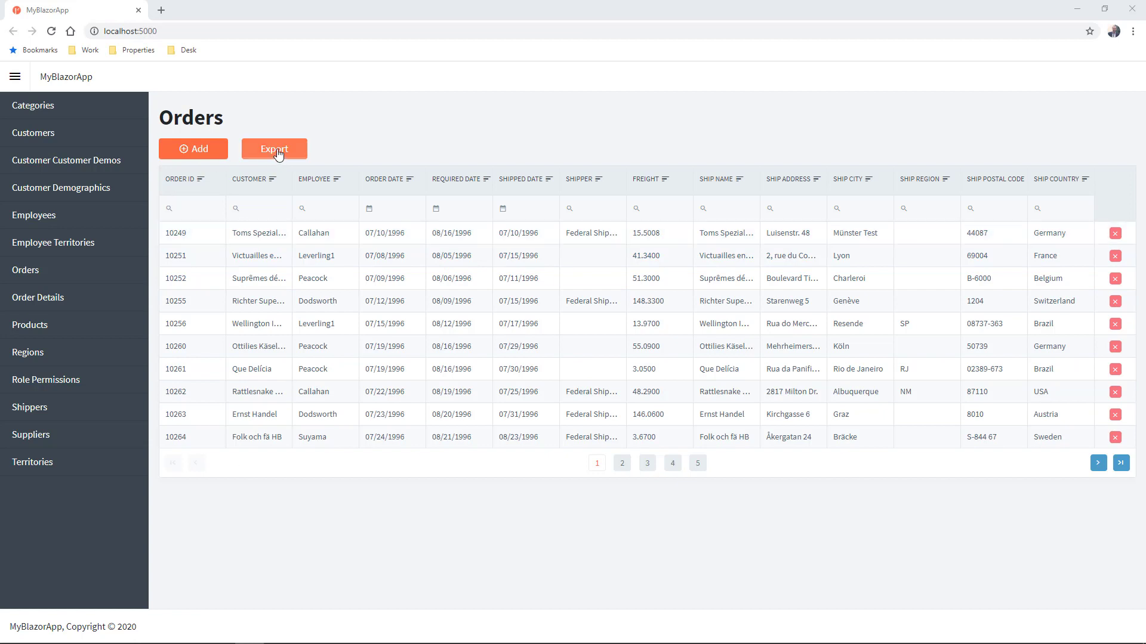
click(274, 148)
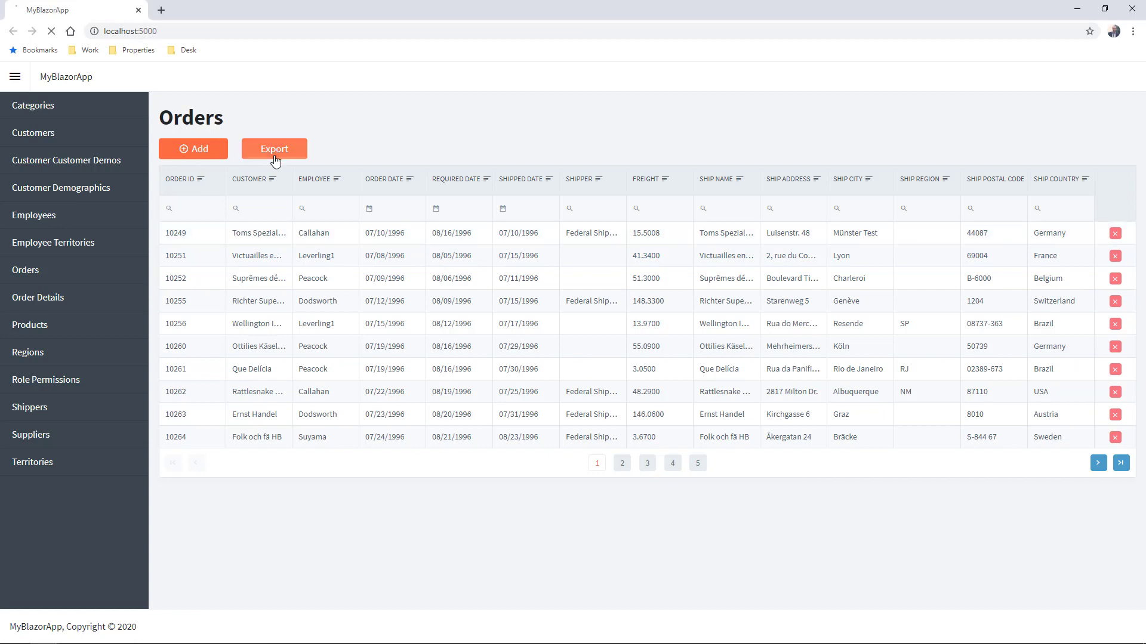
click(273, 148)
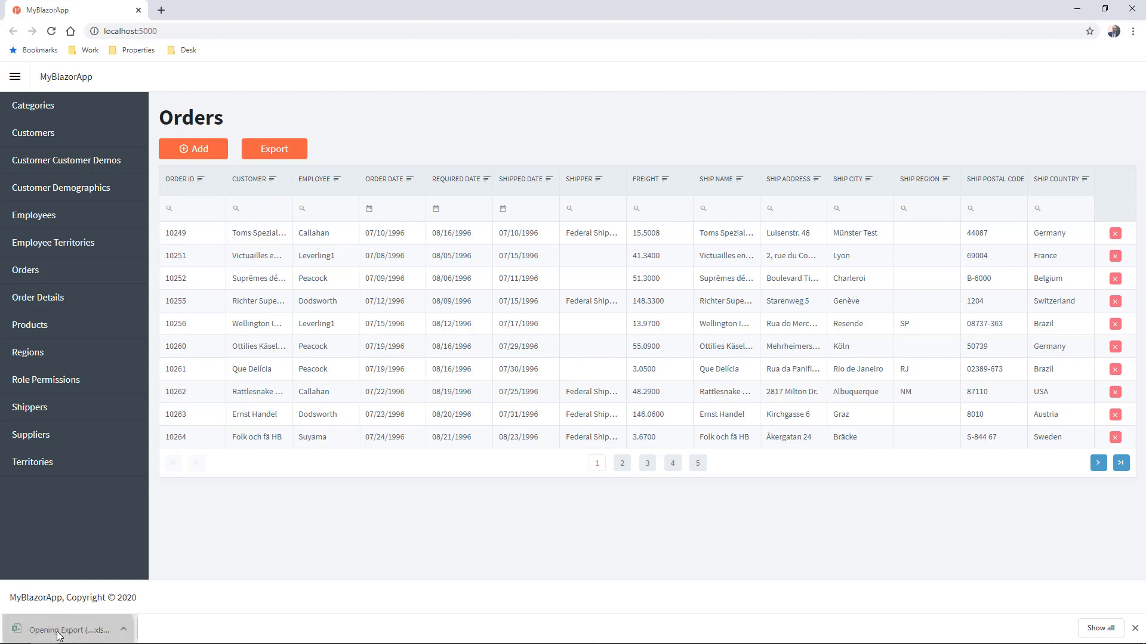
click(70, 630)
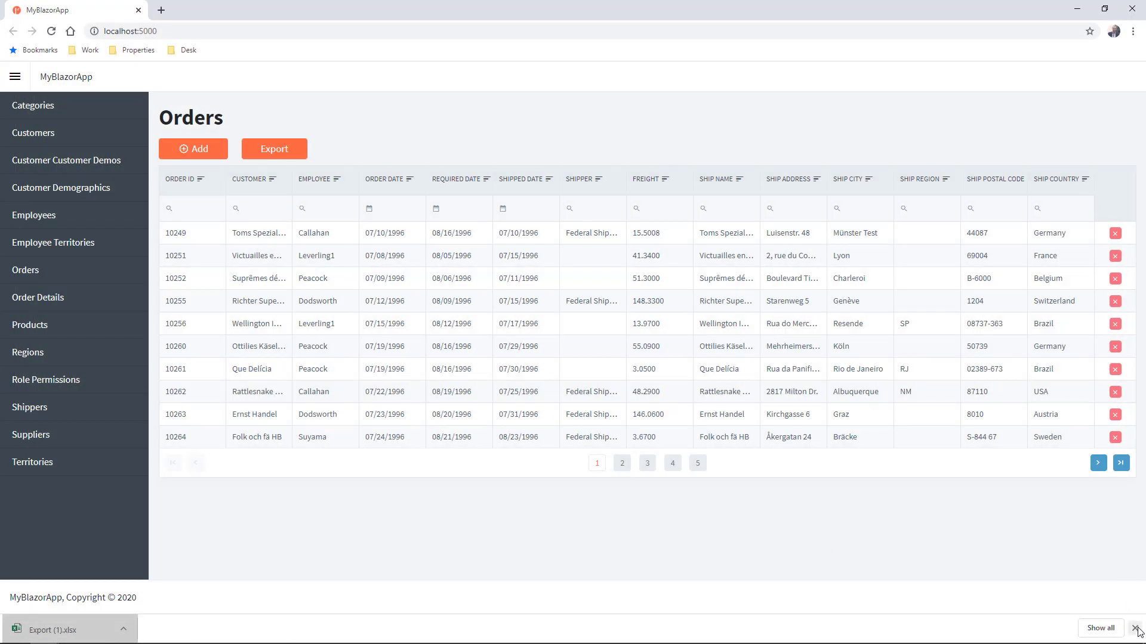
click(1137, 630)
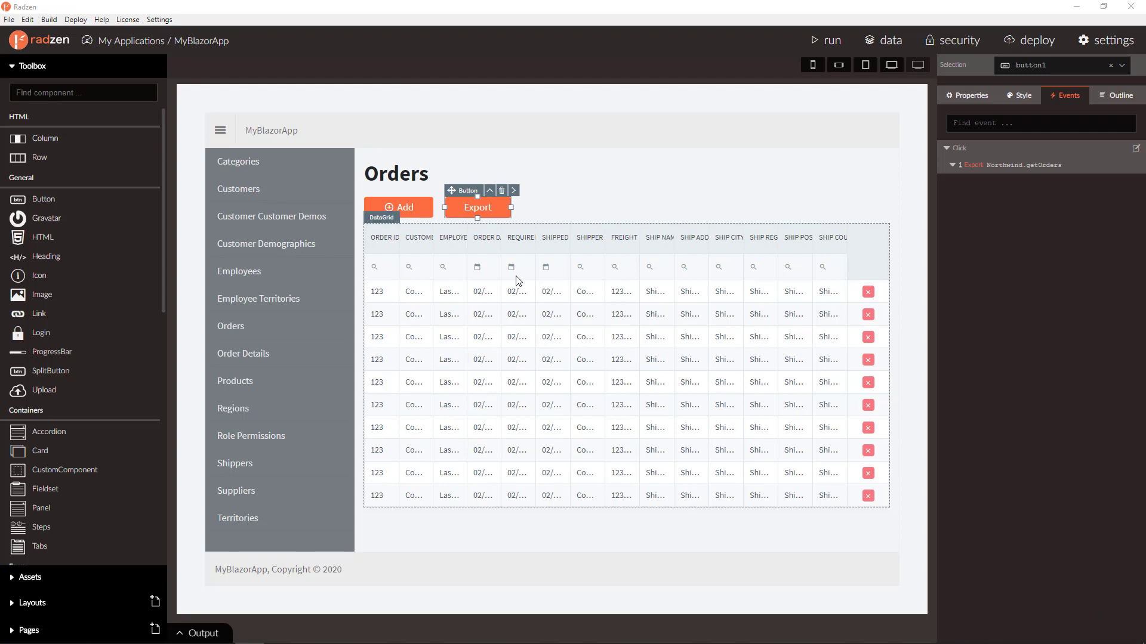
mouse_move(595, 409)
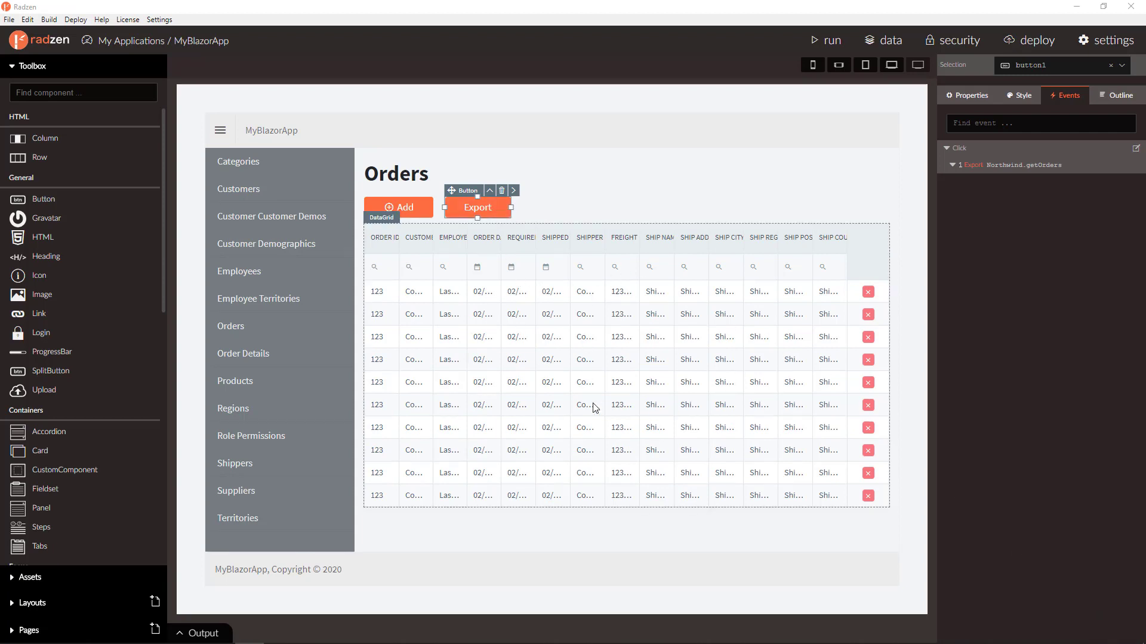
mouse_move(719, 338)
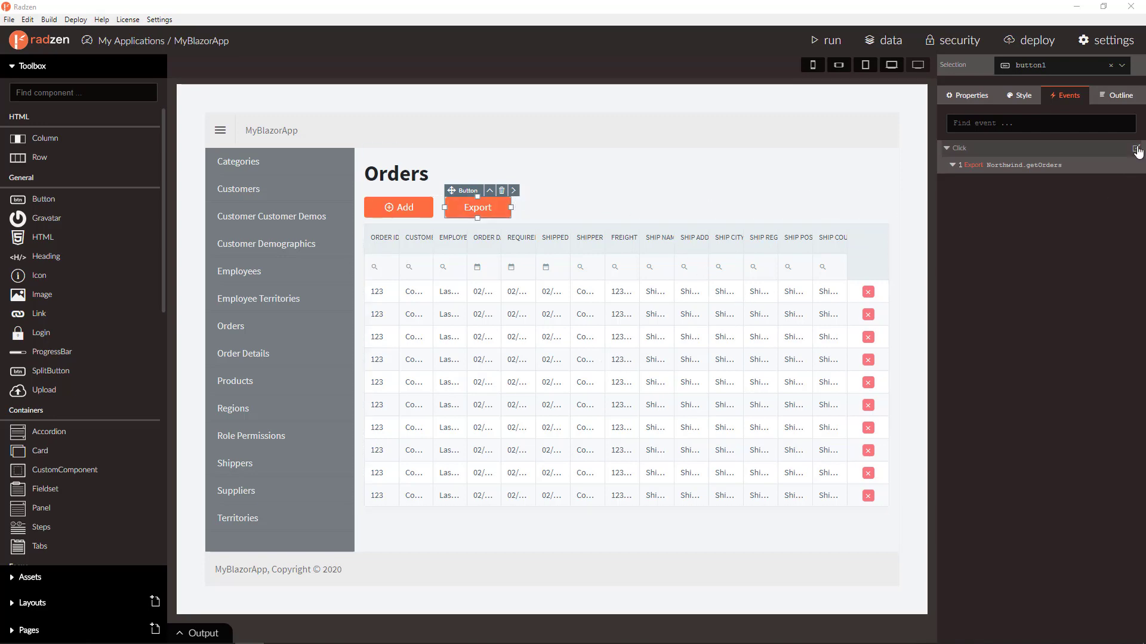
Reopen the Export getOrders click handler and start creating its query
click(1136, 148)
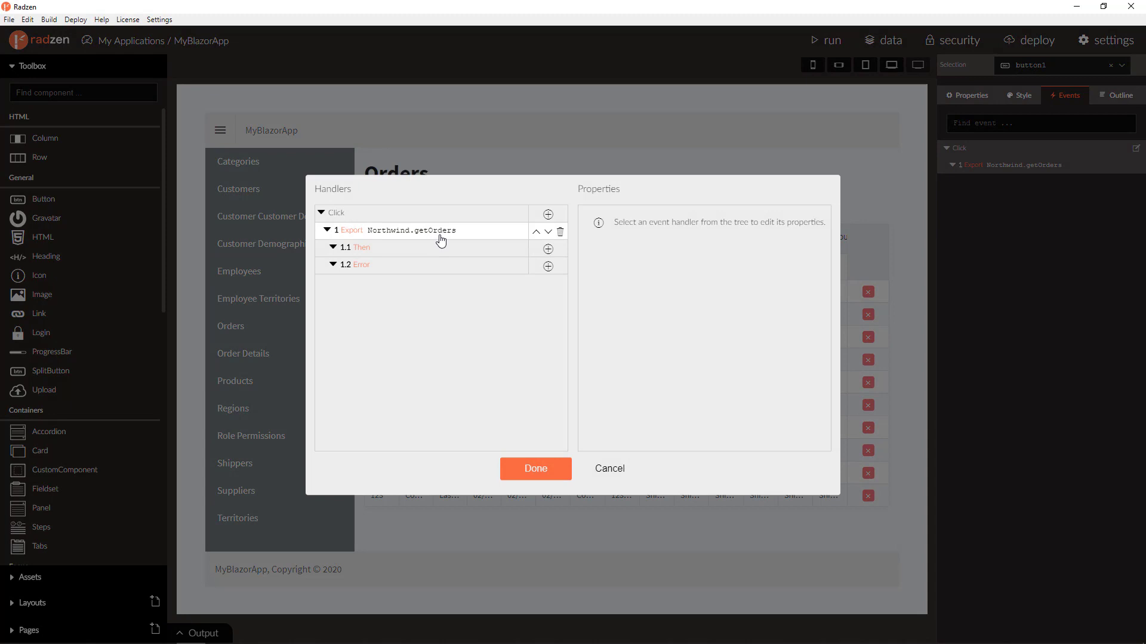
click(408, 230)
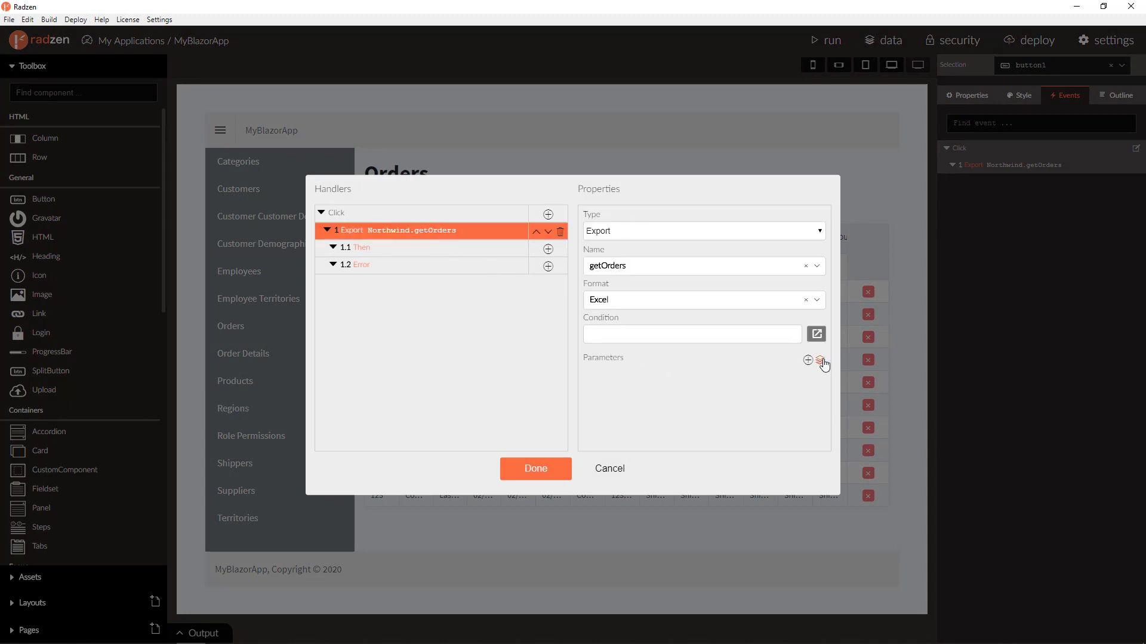
mouse_move(822, 359)
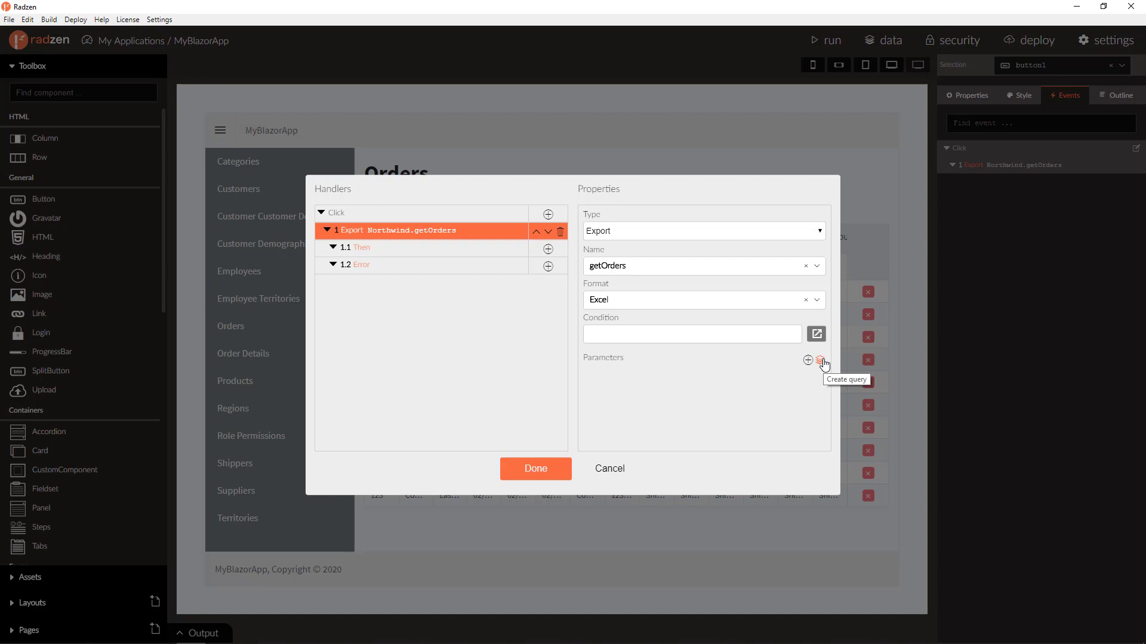
click(817, 361)
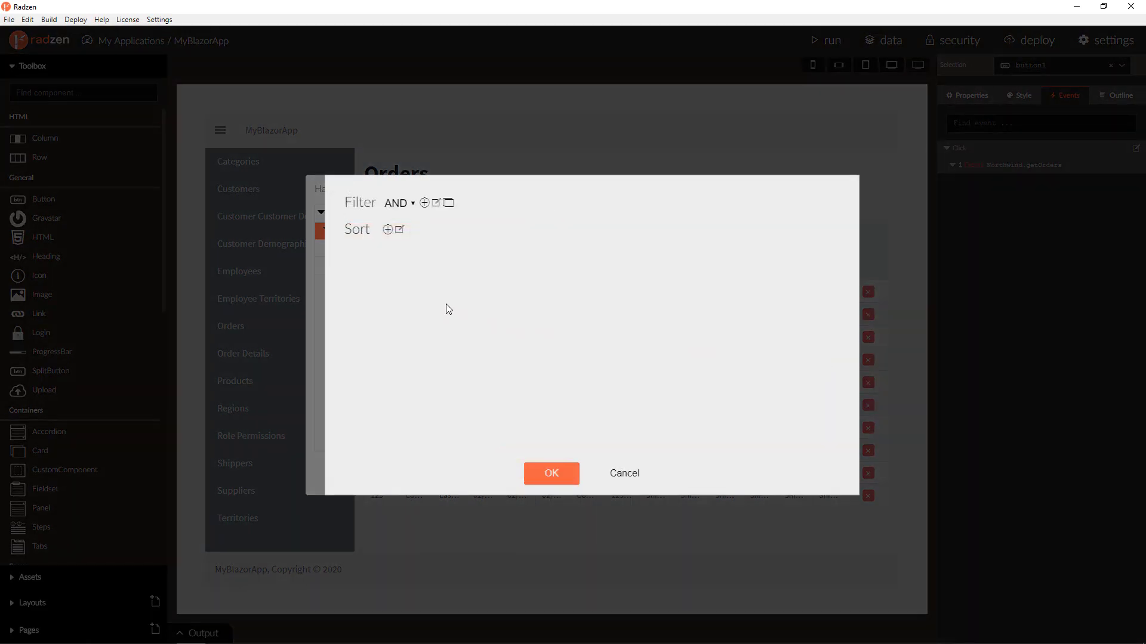
mouse_move(435, 203)
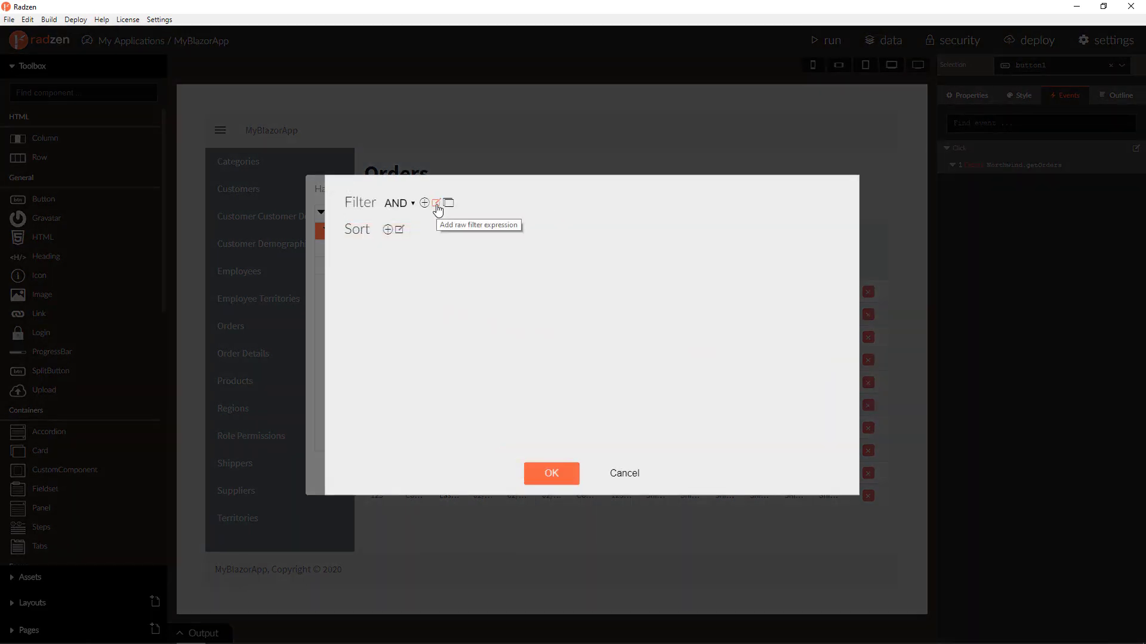
Add raw filter expression ${grid0.Query.Filter} and an empty raw sort row
click(436, 203)
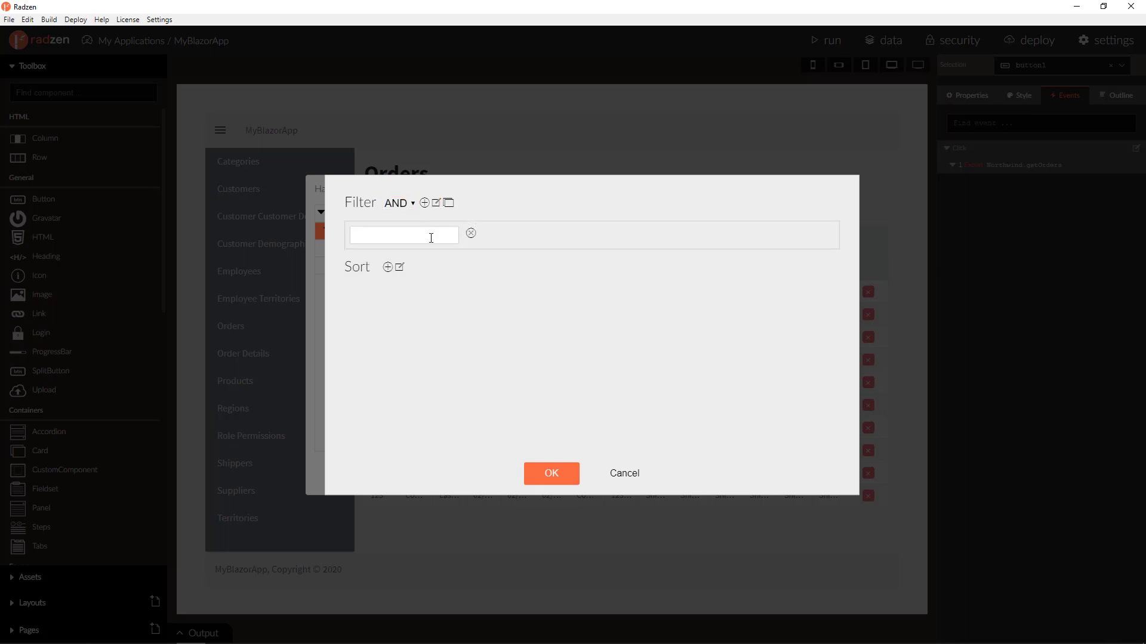
text(${)
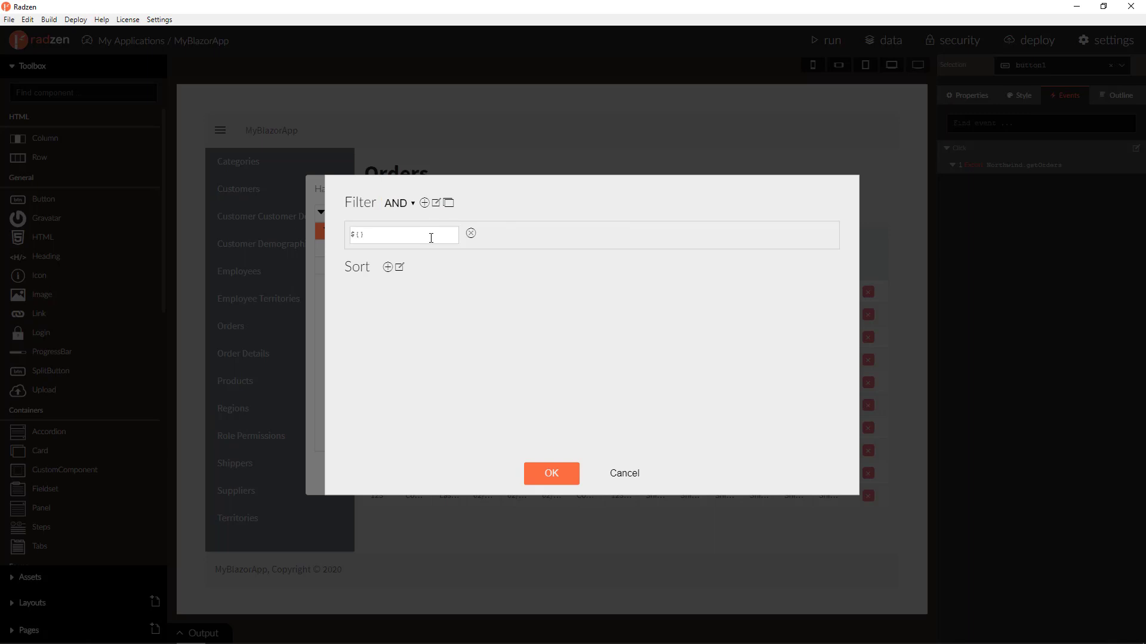
text(grid0.)
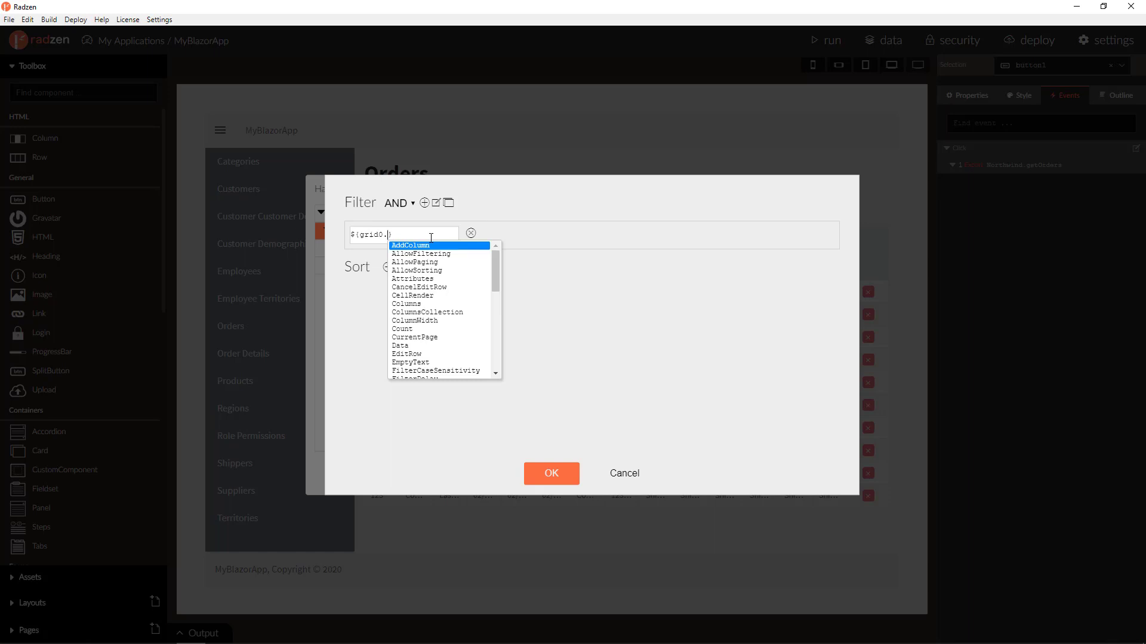
text(Query)
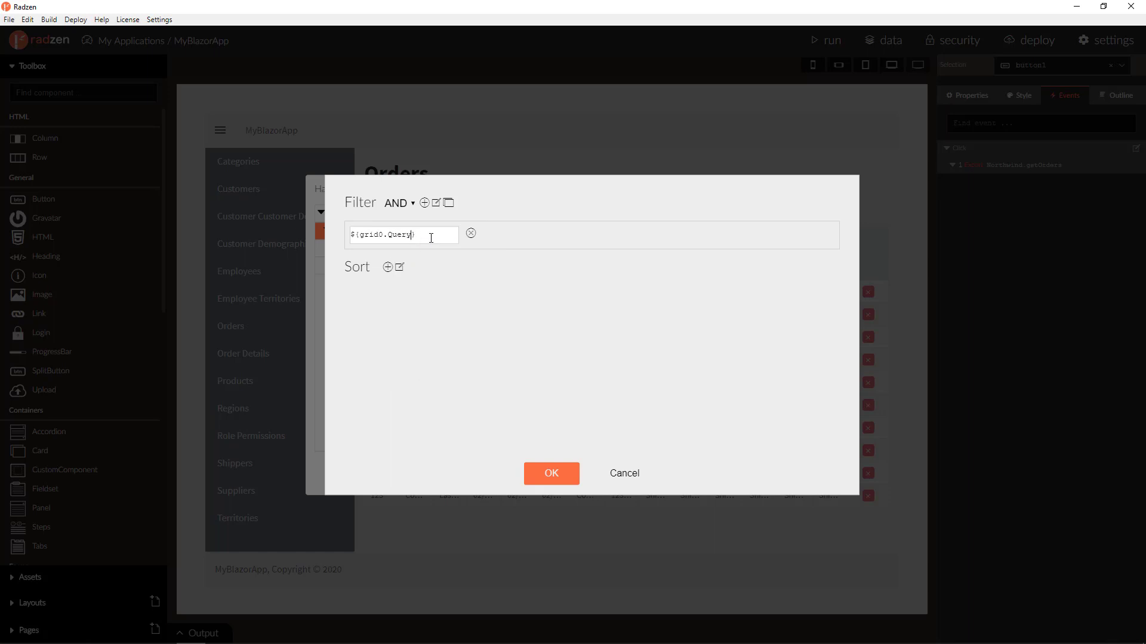
text(.)
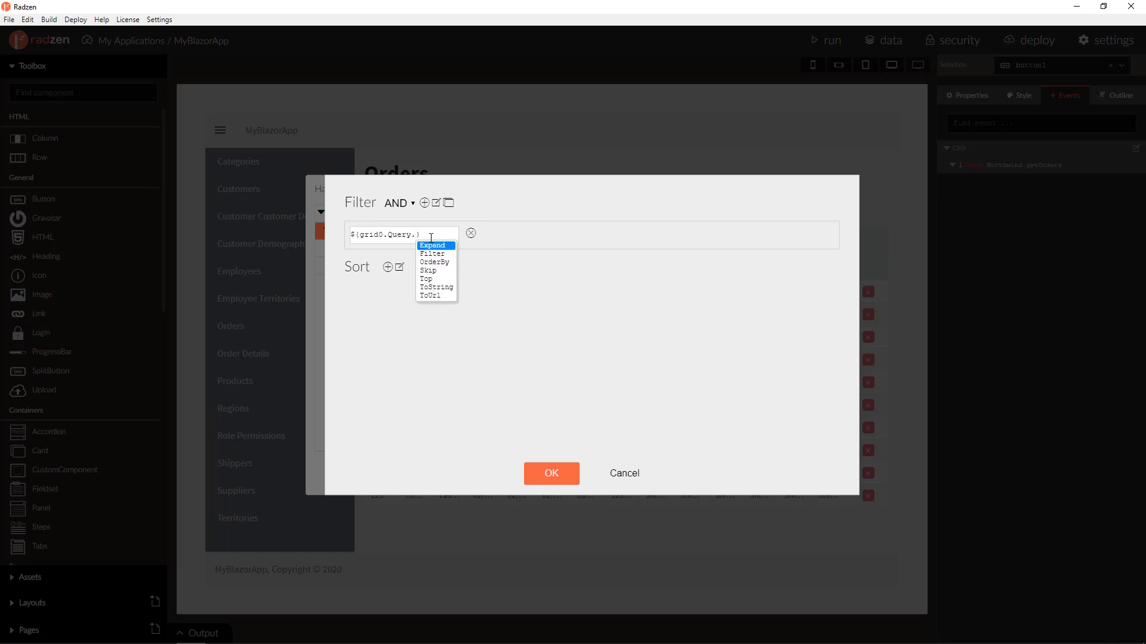
click(433, 253)
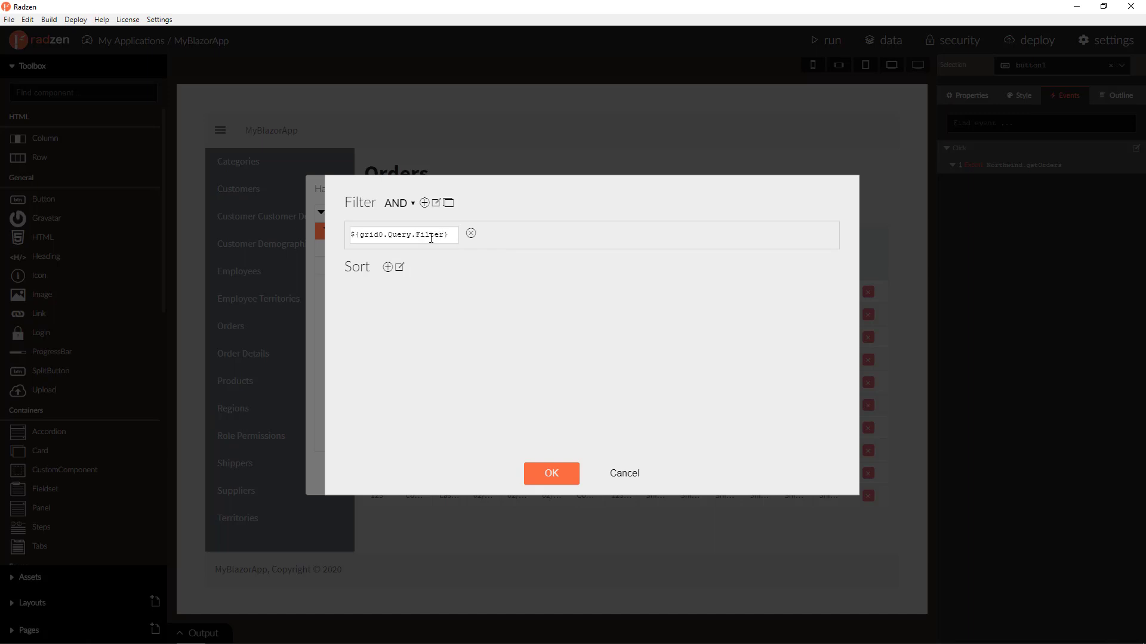
click(386, 267)
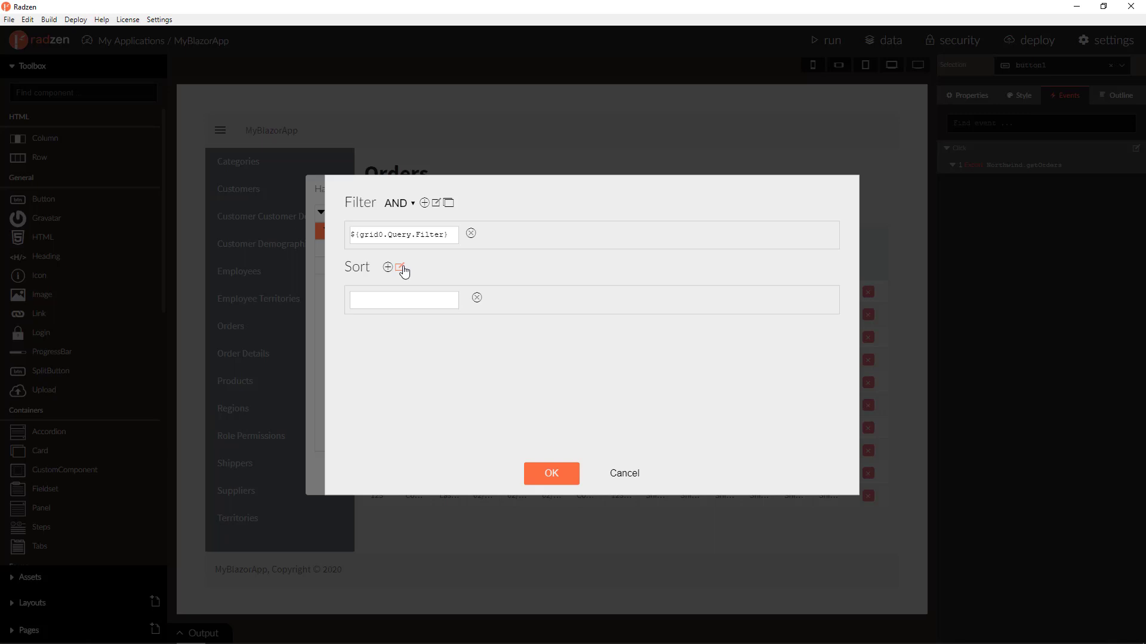
Set the sort expression to ${grid0.Query.OrderBy} and confirm the query
click(403, 300)
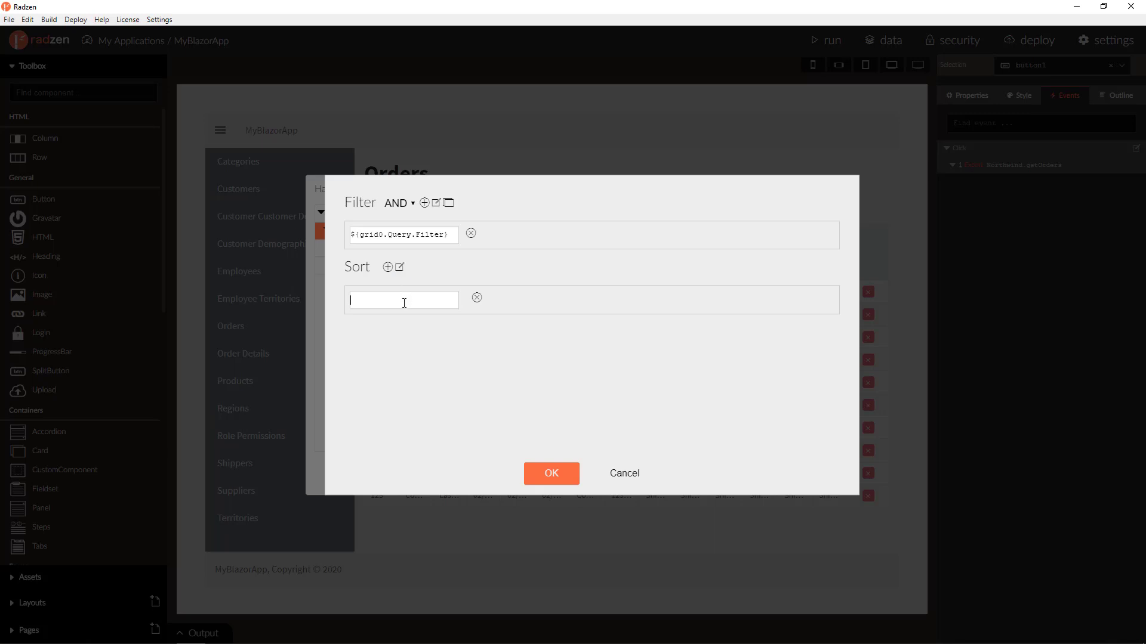
text(${gri)
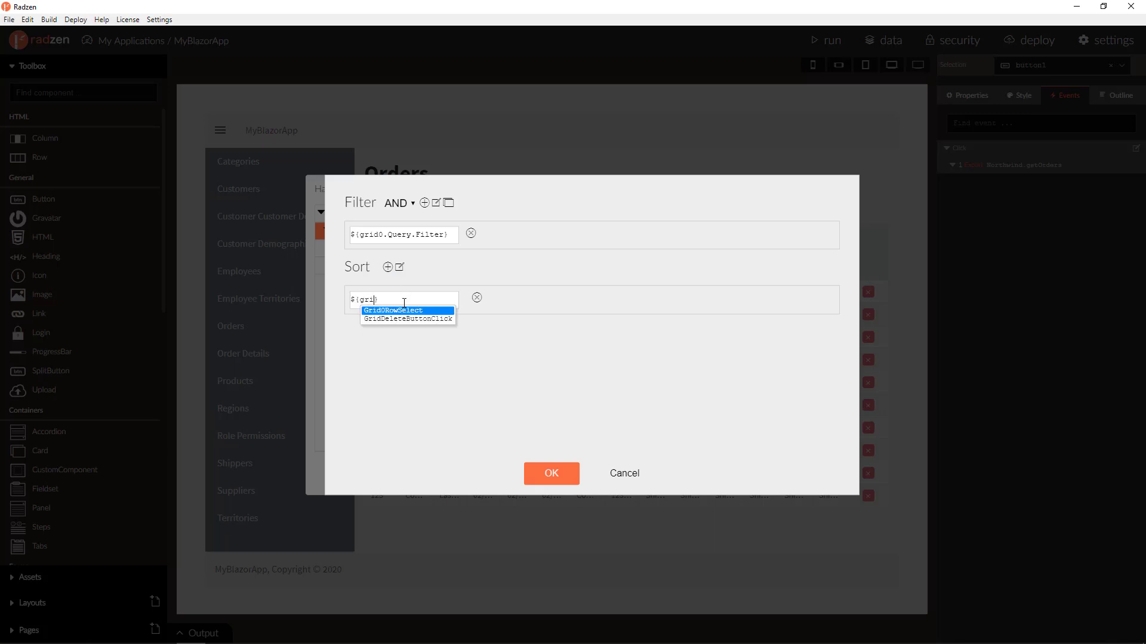
text(0.)
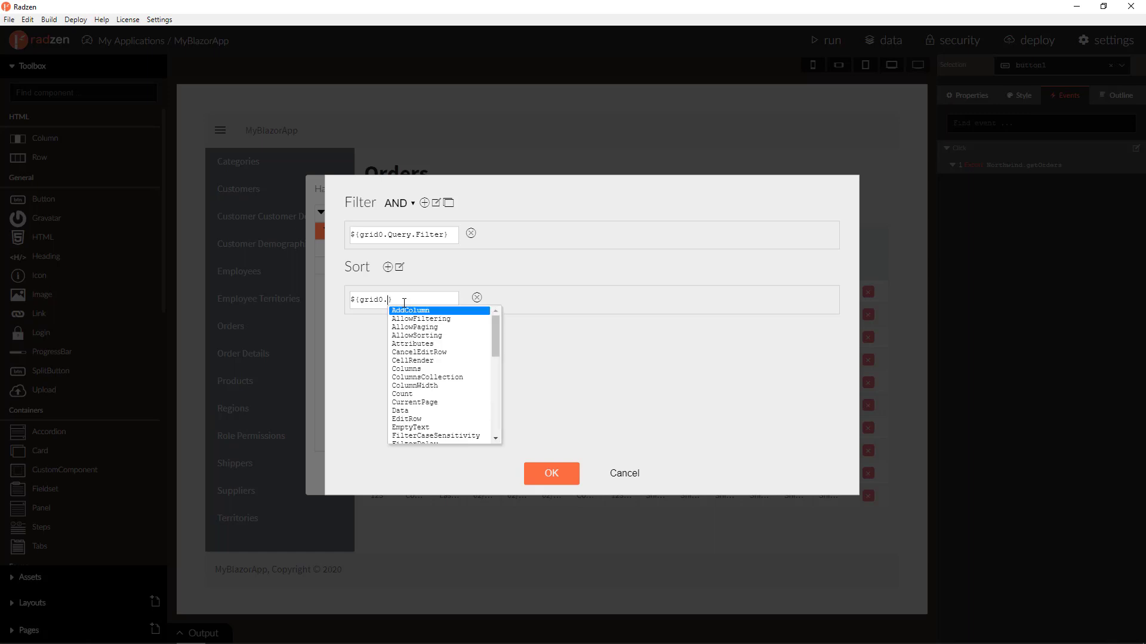
text(Query.)
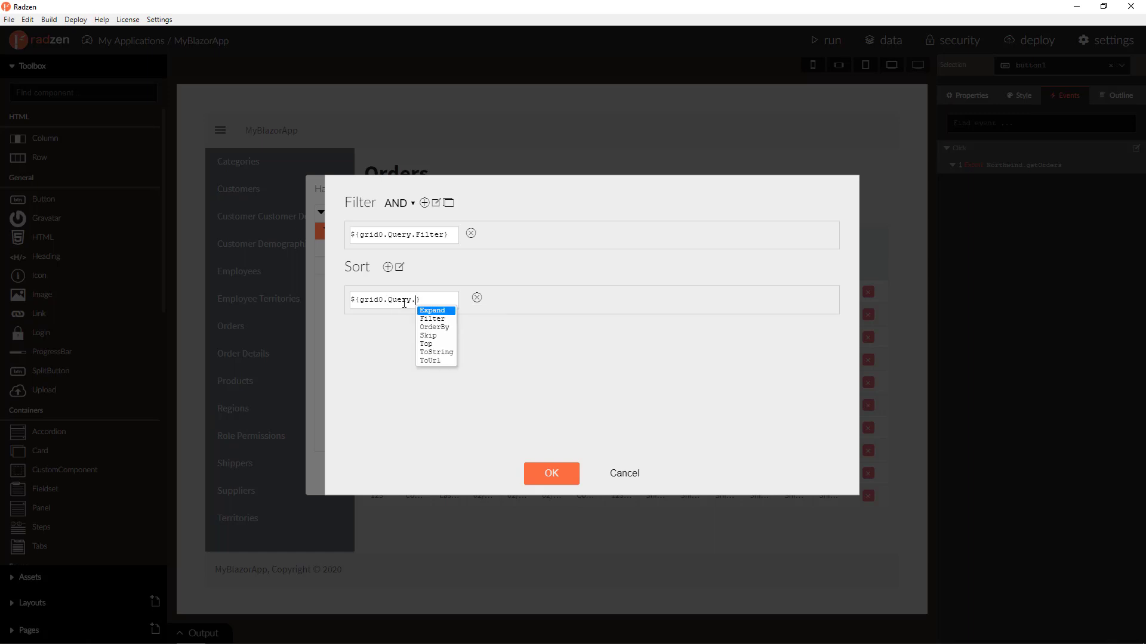
click(434, 327)
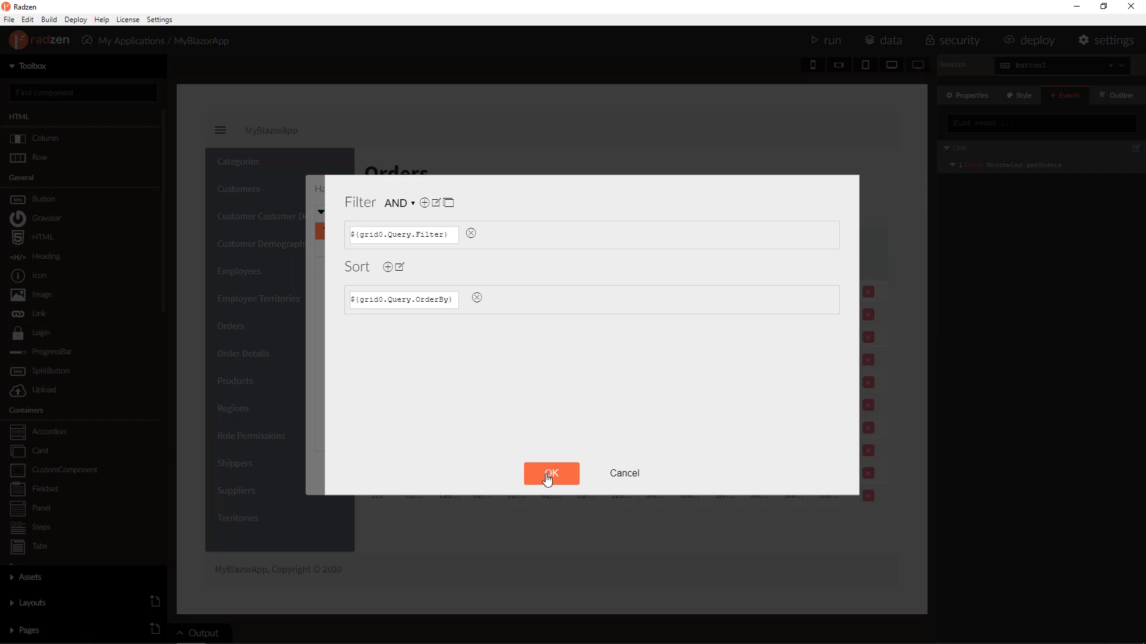
click(551, 473)
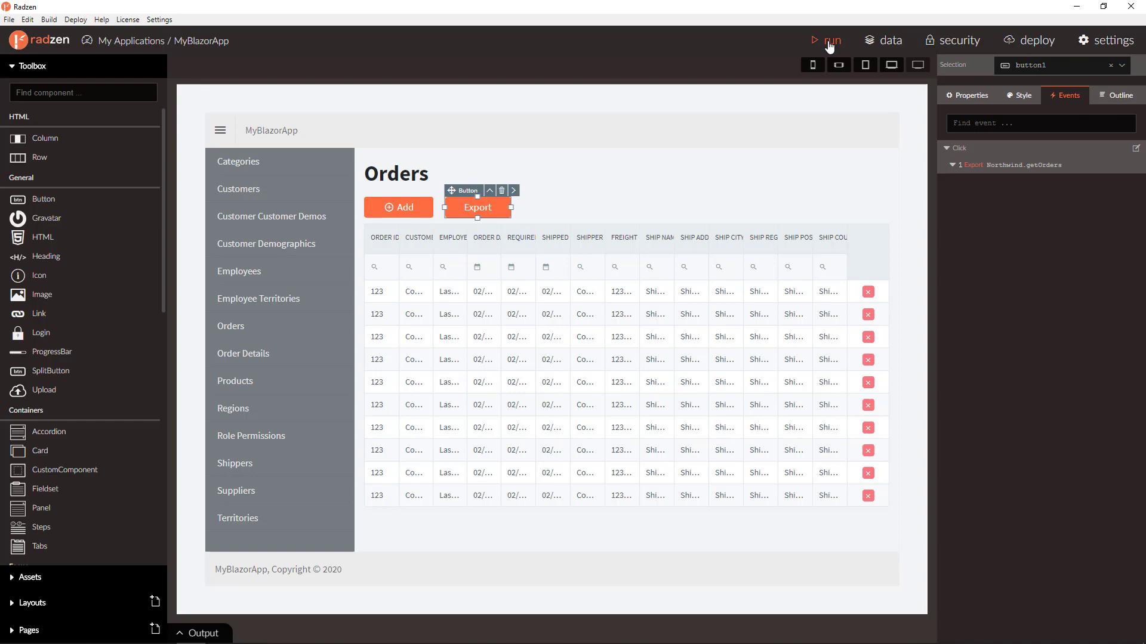
Run MyBlazorApp to show the Orders page in the browser
click(833, 40)
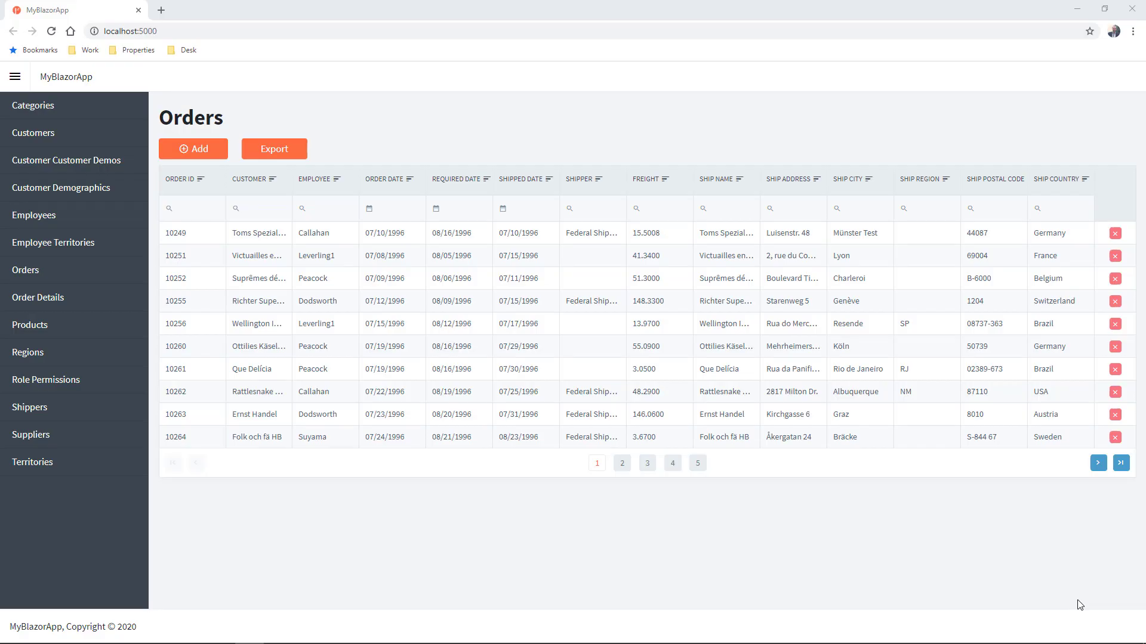
mouse_move(746, 474)
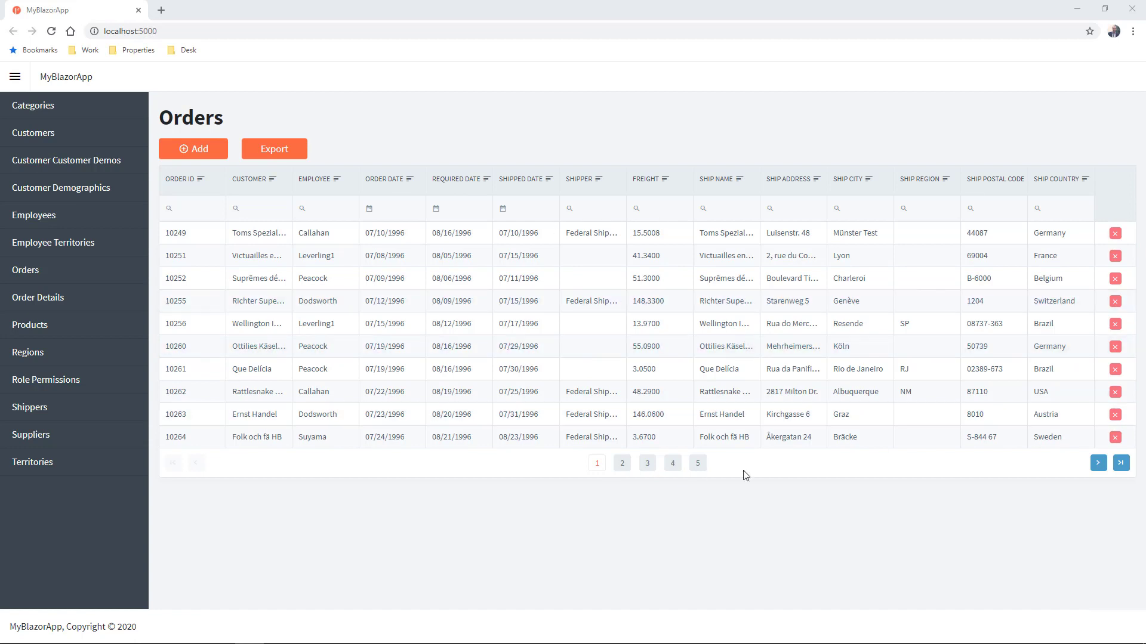
mouse_move(813, 468)
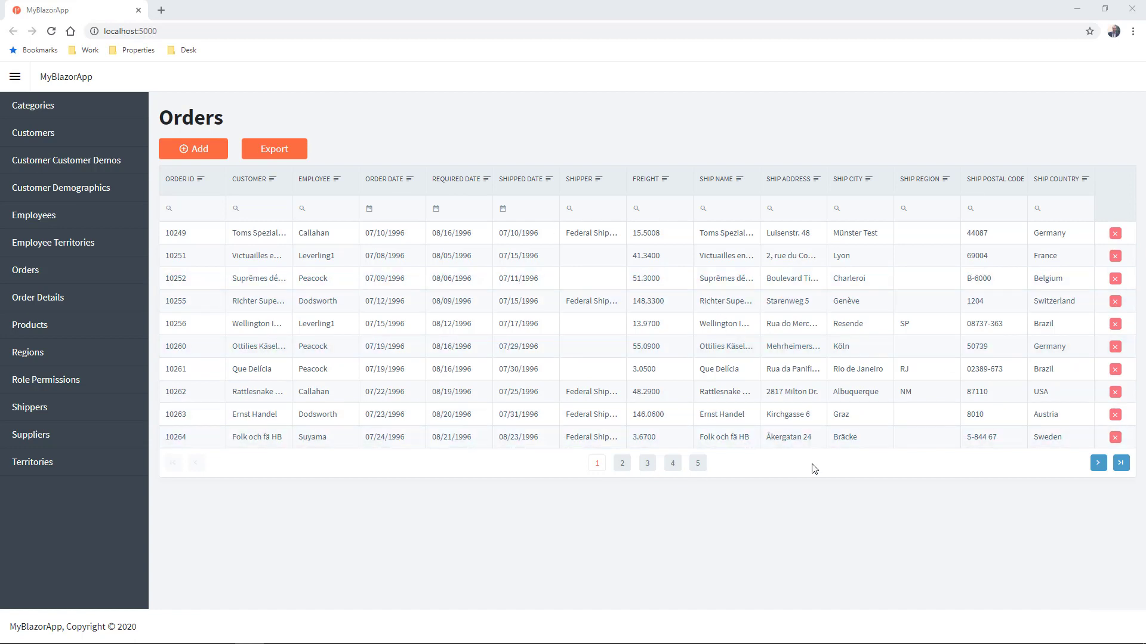
mouse_move(363, 180)
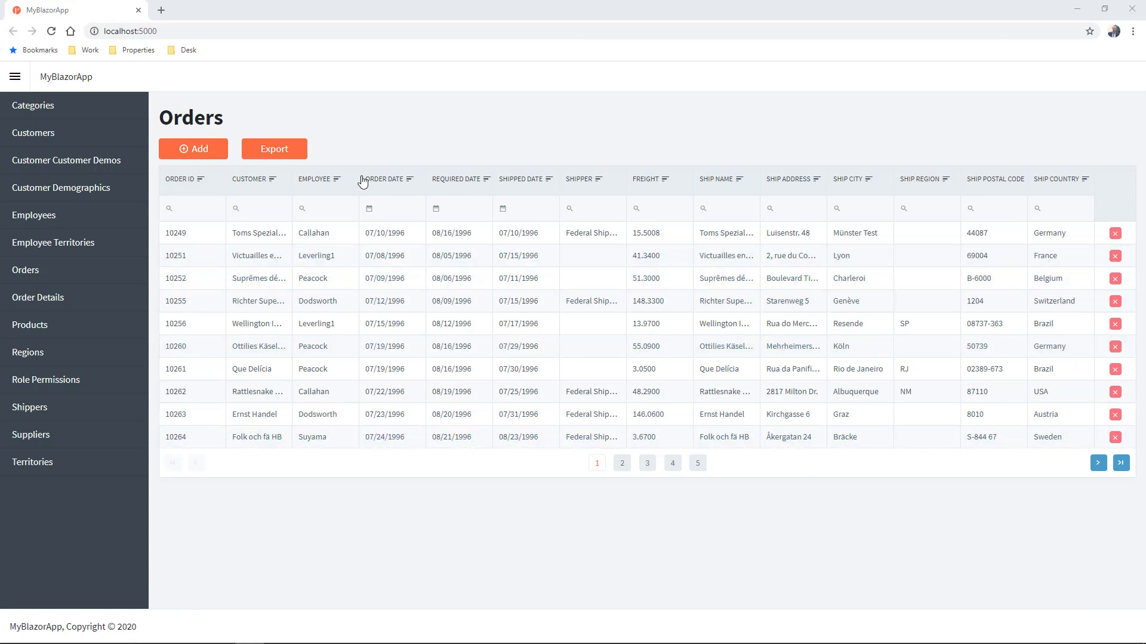
Sort orders newest first, filter Ship Country to UK, export and view Export (4).xlsx
click(383, 179)
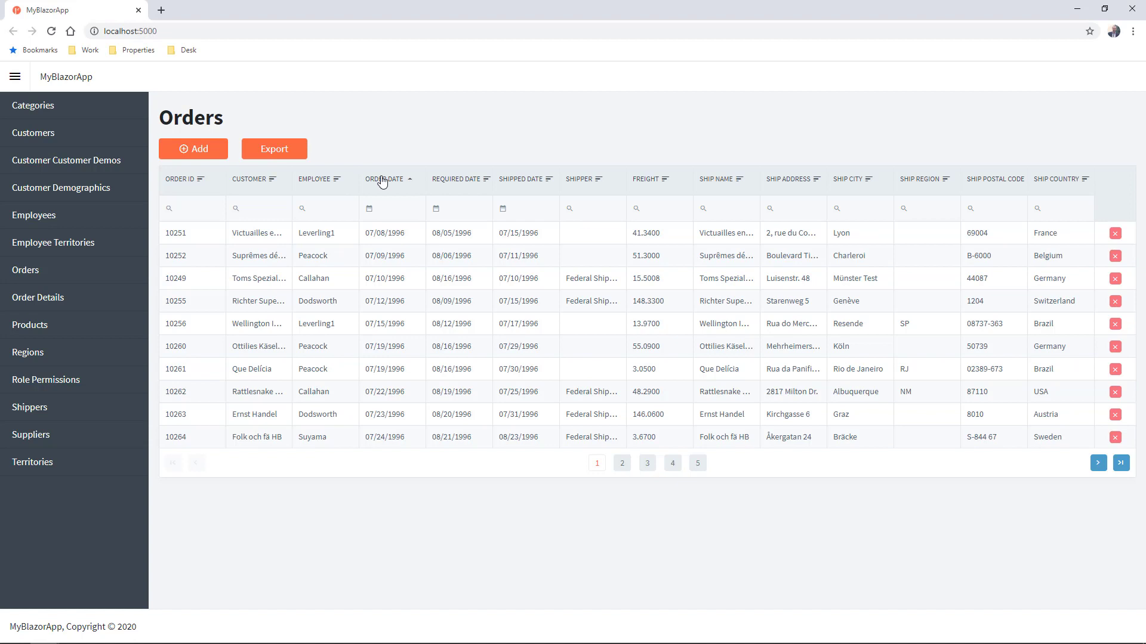
click(384, 180)
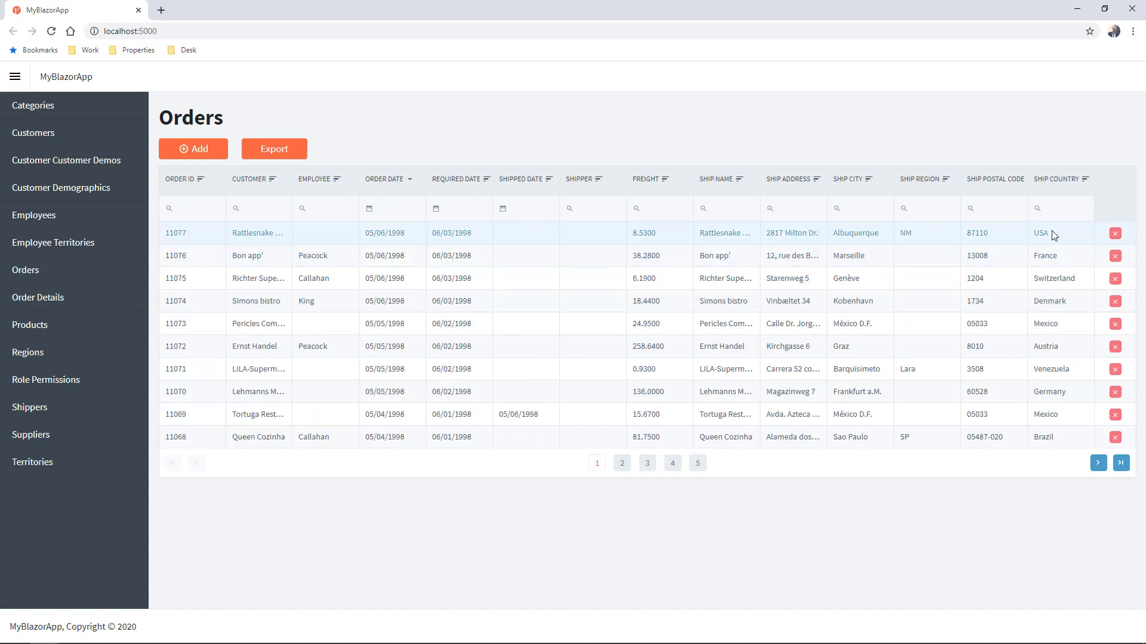
click(1060, 209)
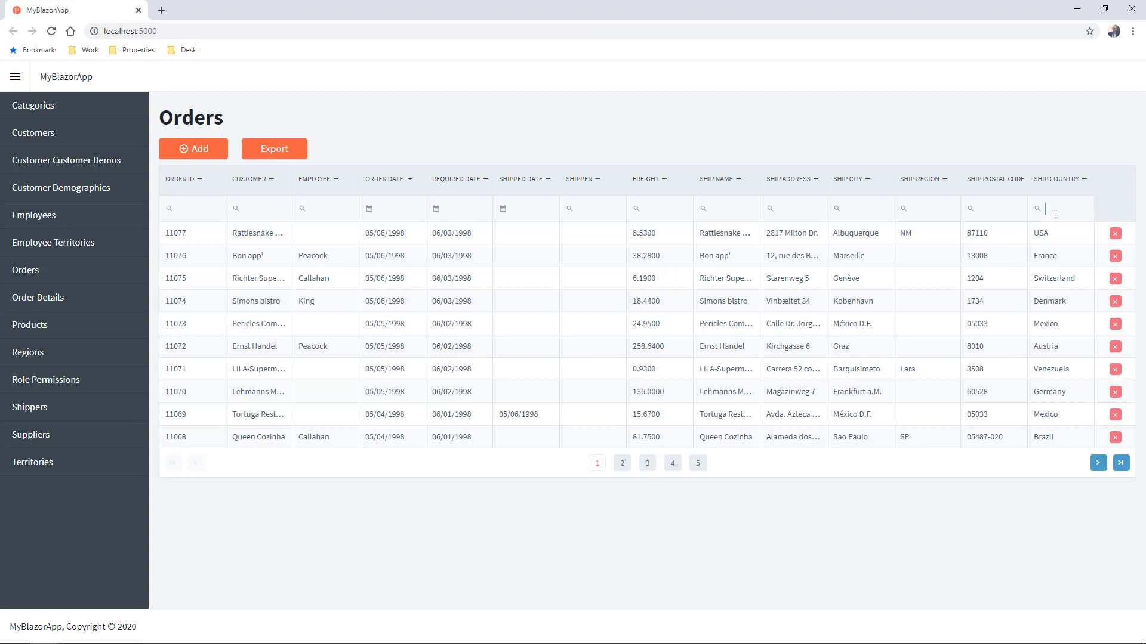
text(UK)
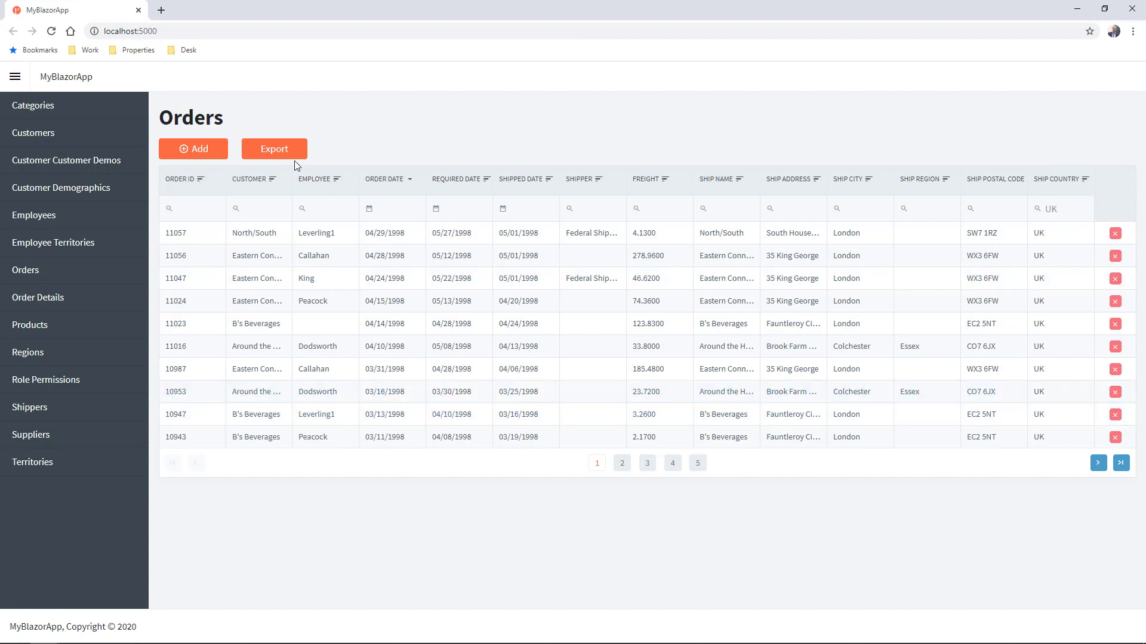
click(274, 148)
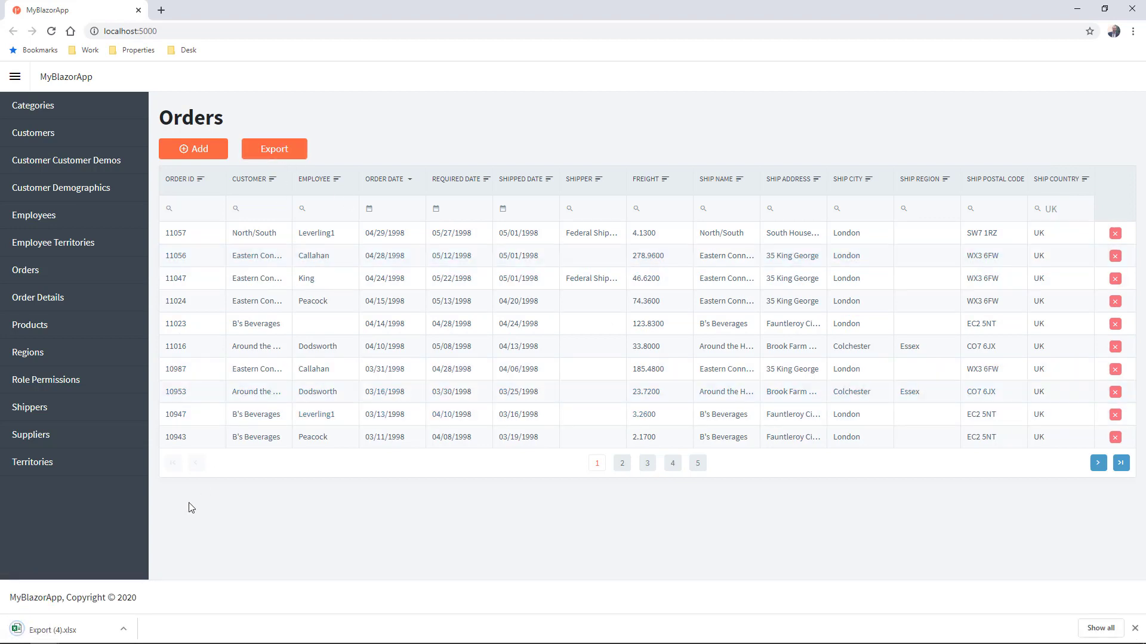
click(48, 630)
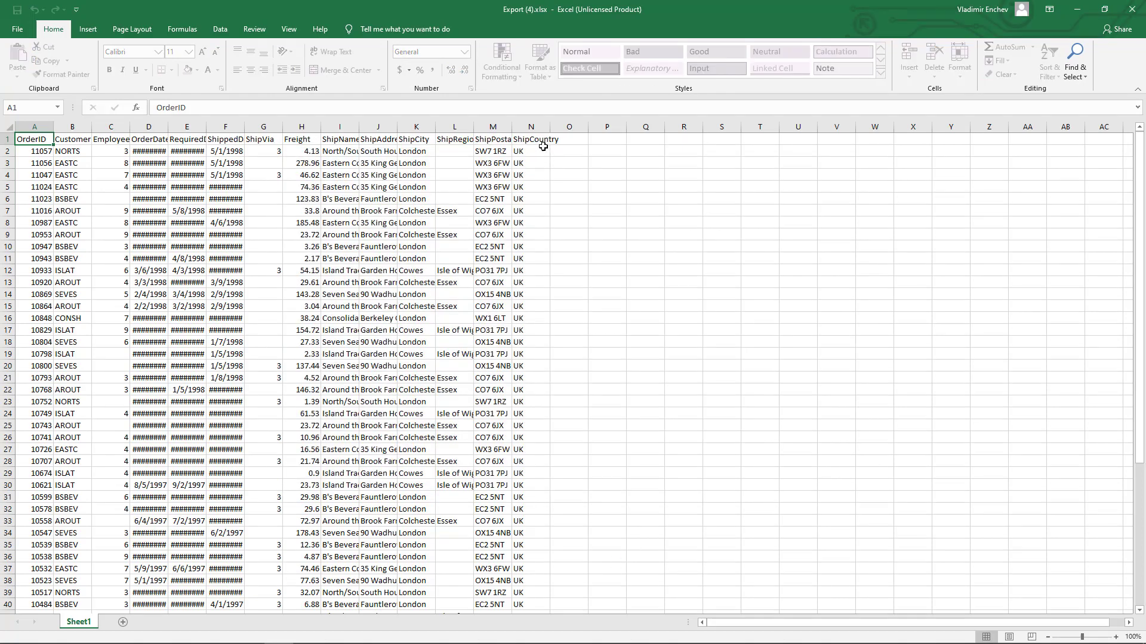
Scroll through the UK-only exported rows down to row 57
scroll(down, 3)
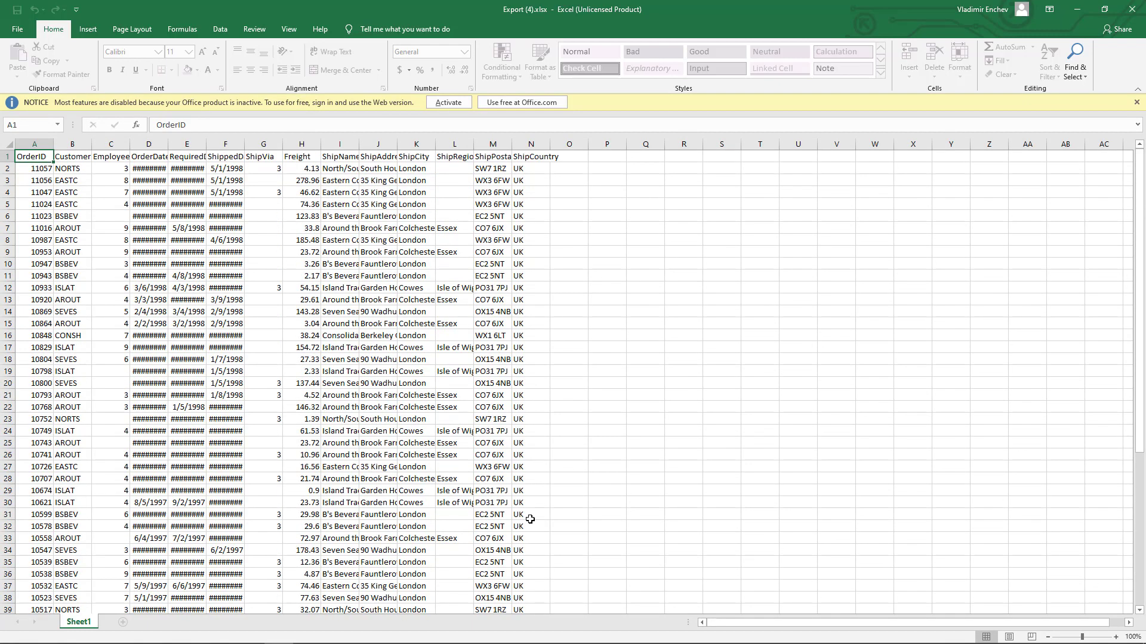
mouse_move(531, 505)
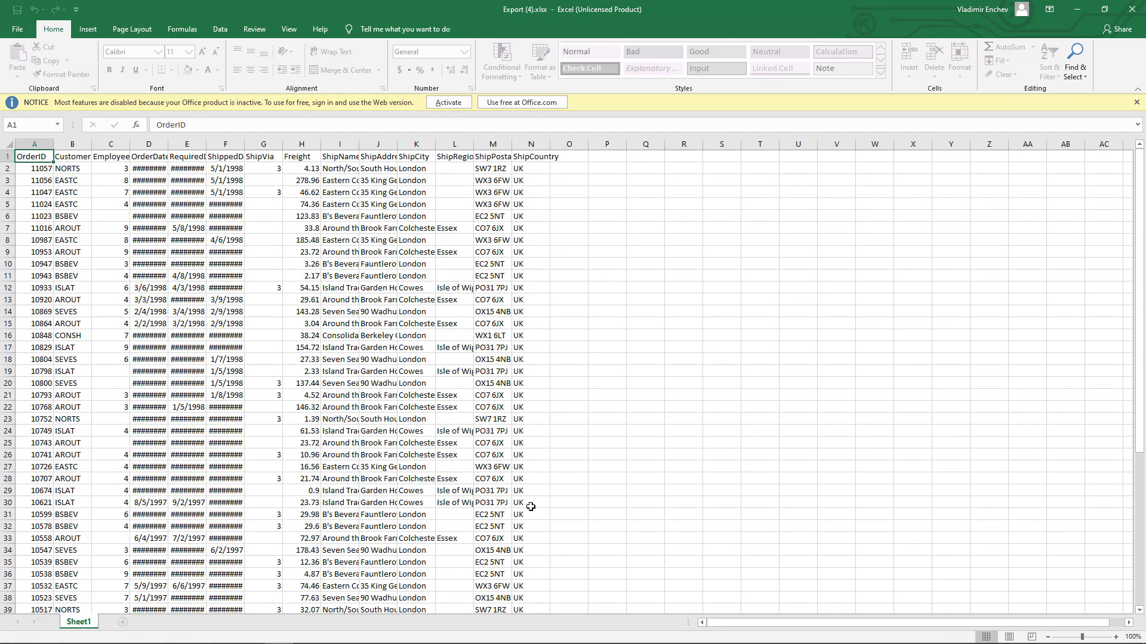
scroll(down, 3)
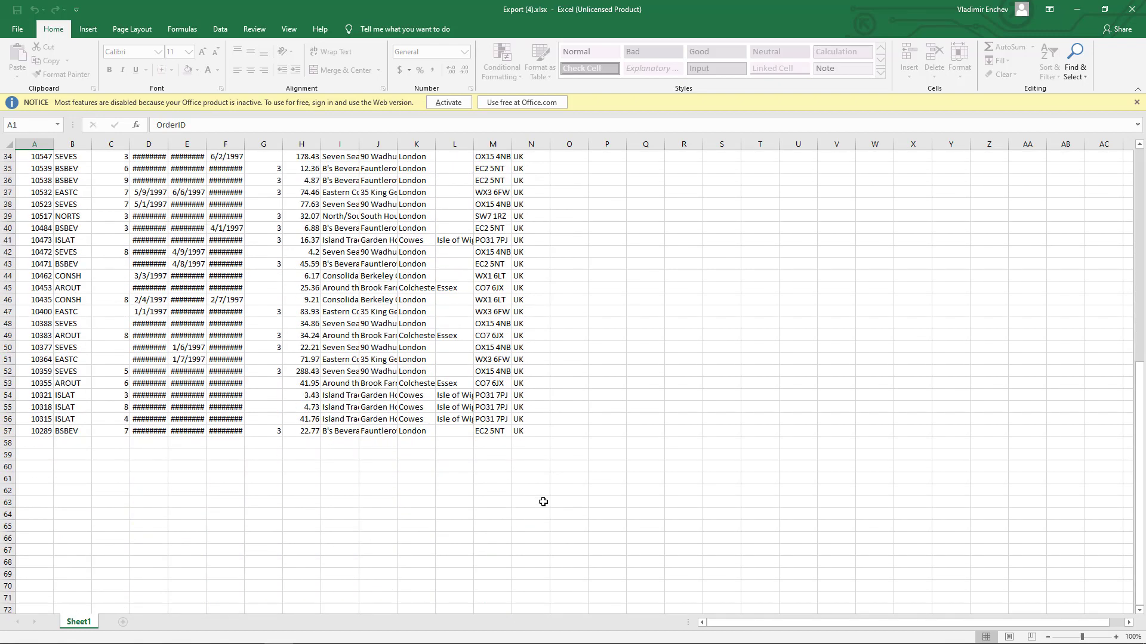